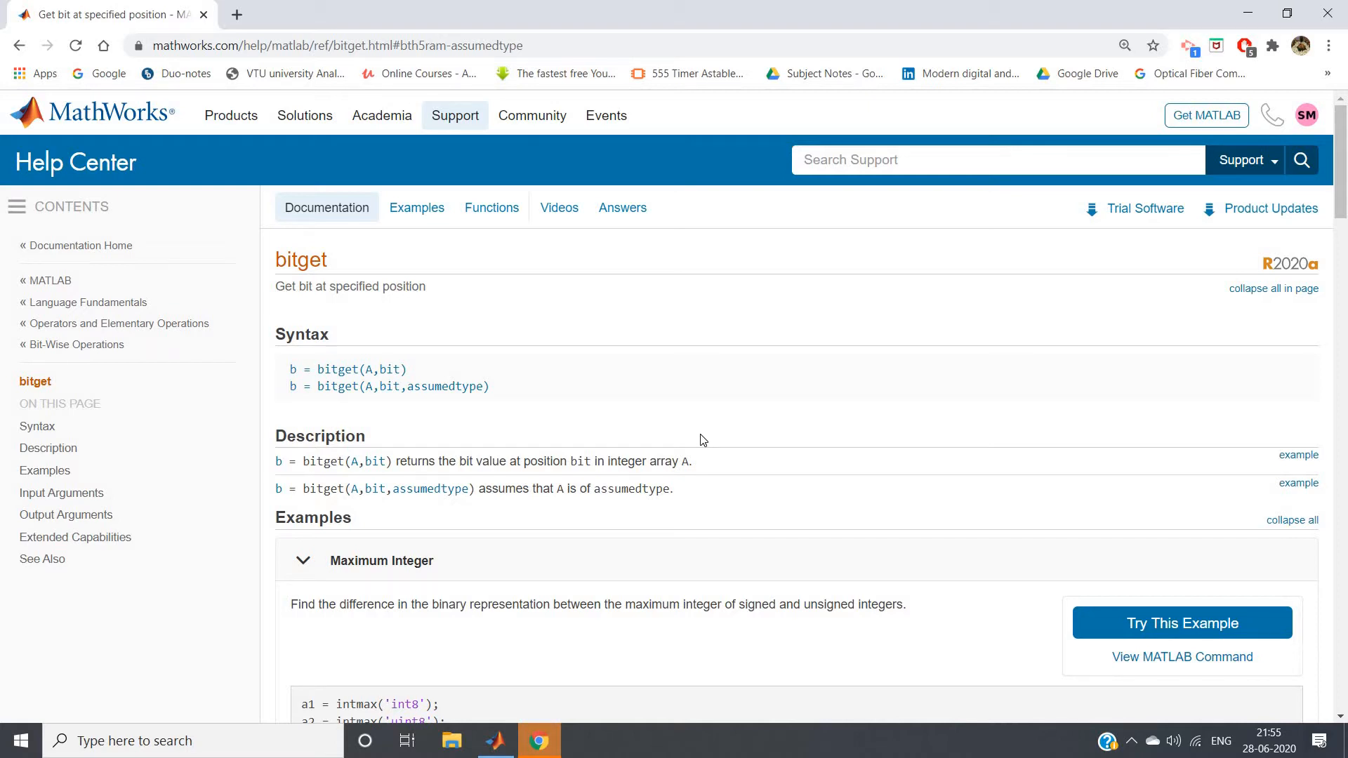
{"action": "mouse_move", "coordinate": [320, 267]}
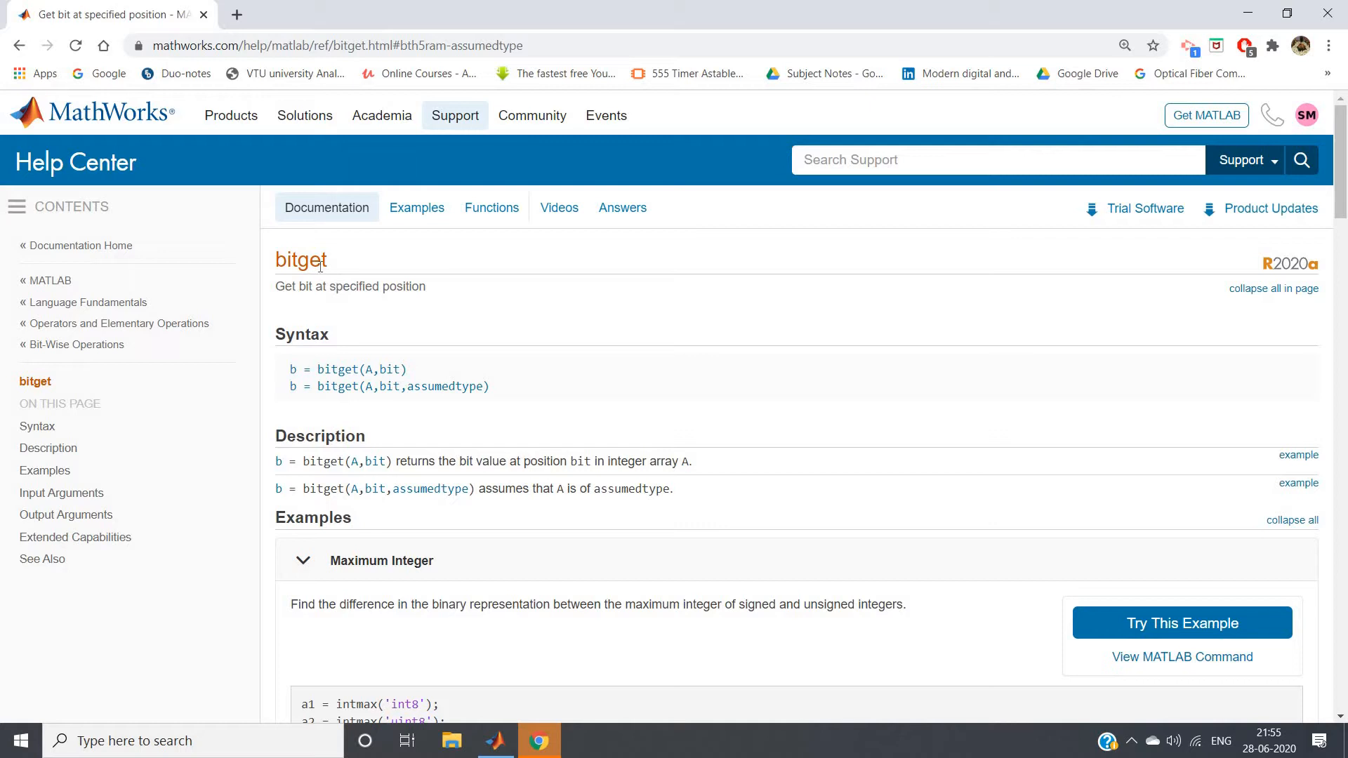
Pick out the bitget function name on the MathWorks Help Center reference page
{"action": "double_click", "coordinate": [300, 260]}
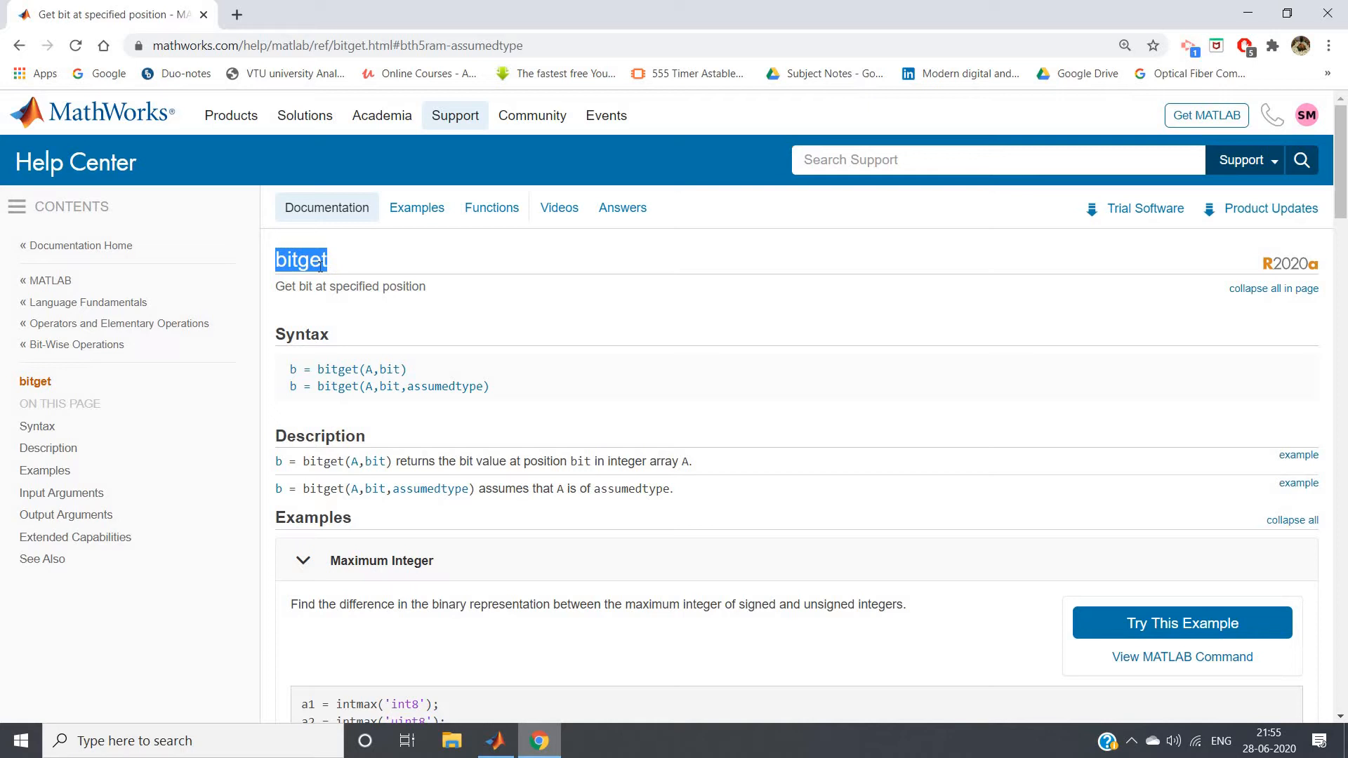
{"action": "mouse_move", "coordinate": [318, 278]}
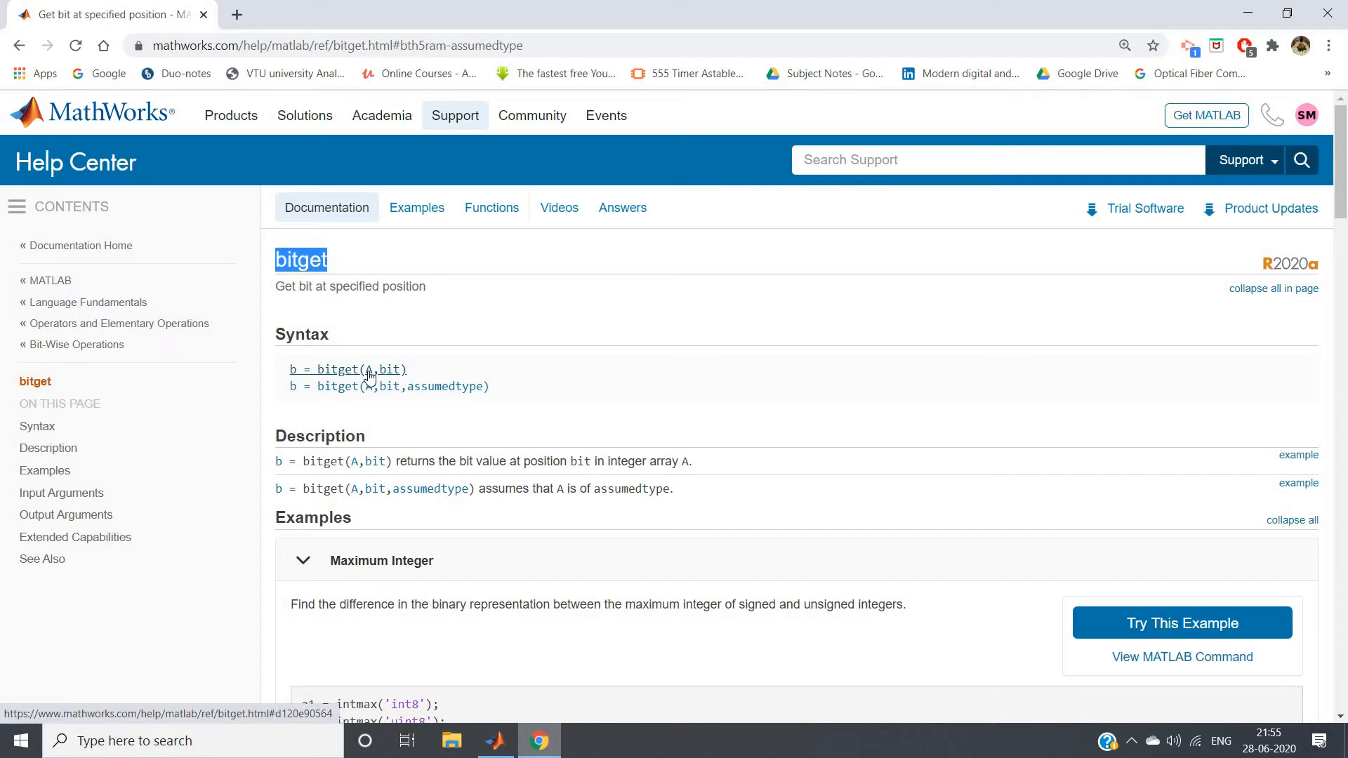
{"action": "mouse_move", "coordinate": [396, 378]}
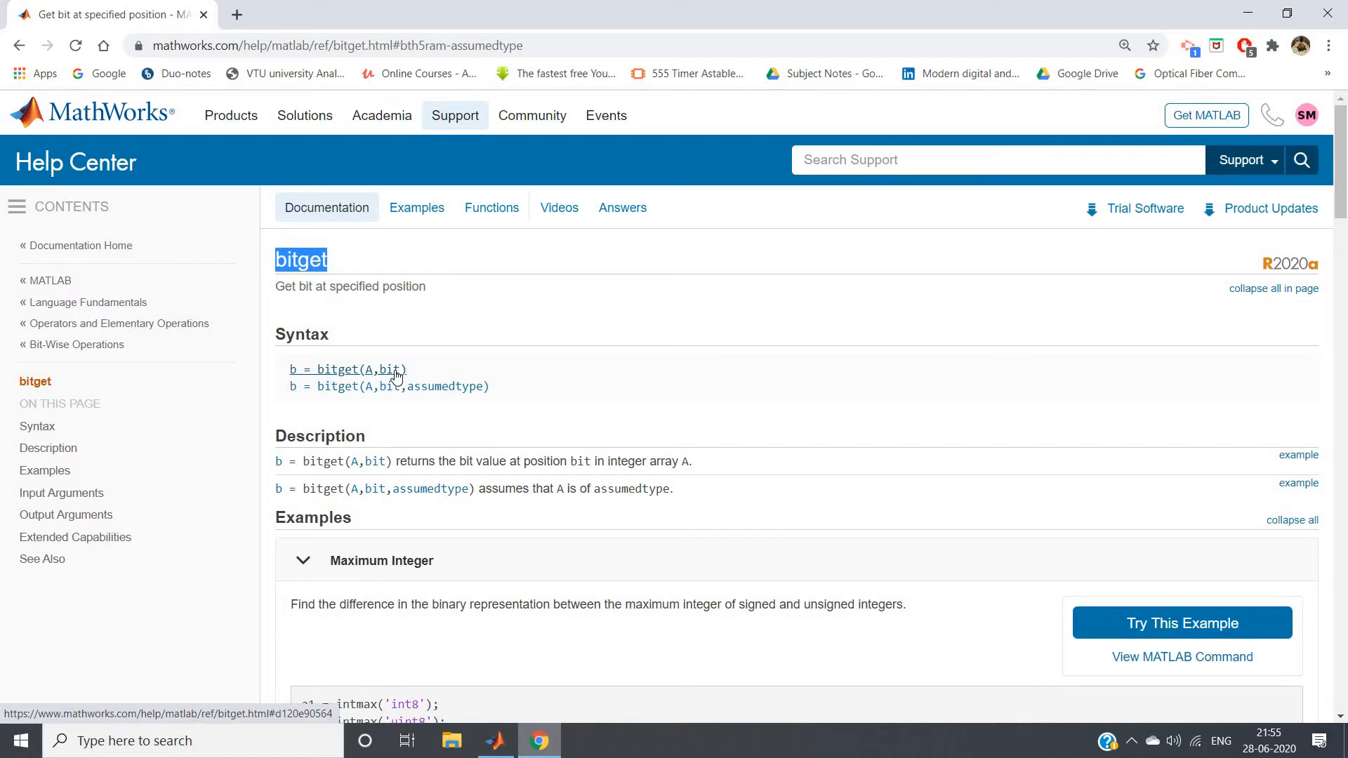
{"action": "mouse_move", "coordinate": [297, 439]}
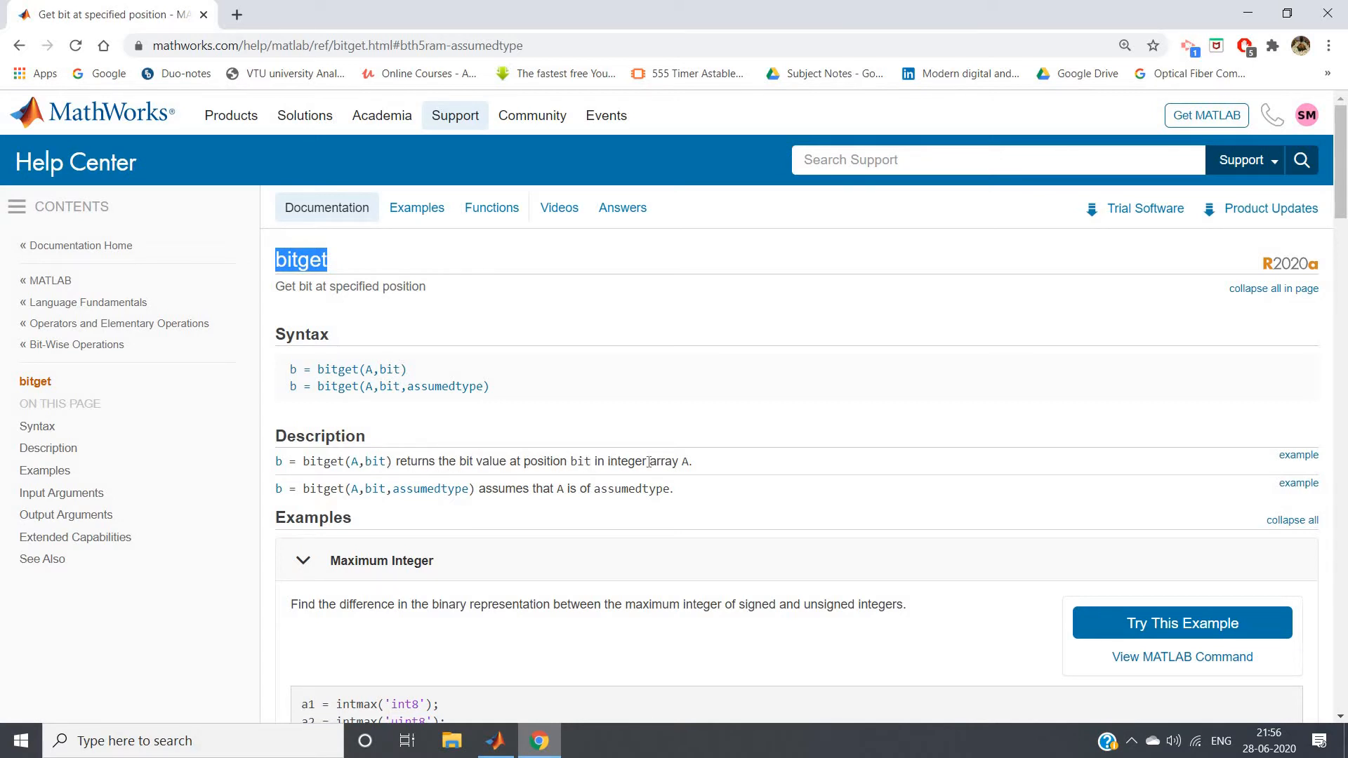
{"action": "mouse_move", "coordinate": [355, 475]}
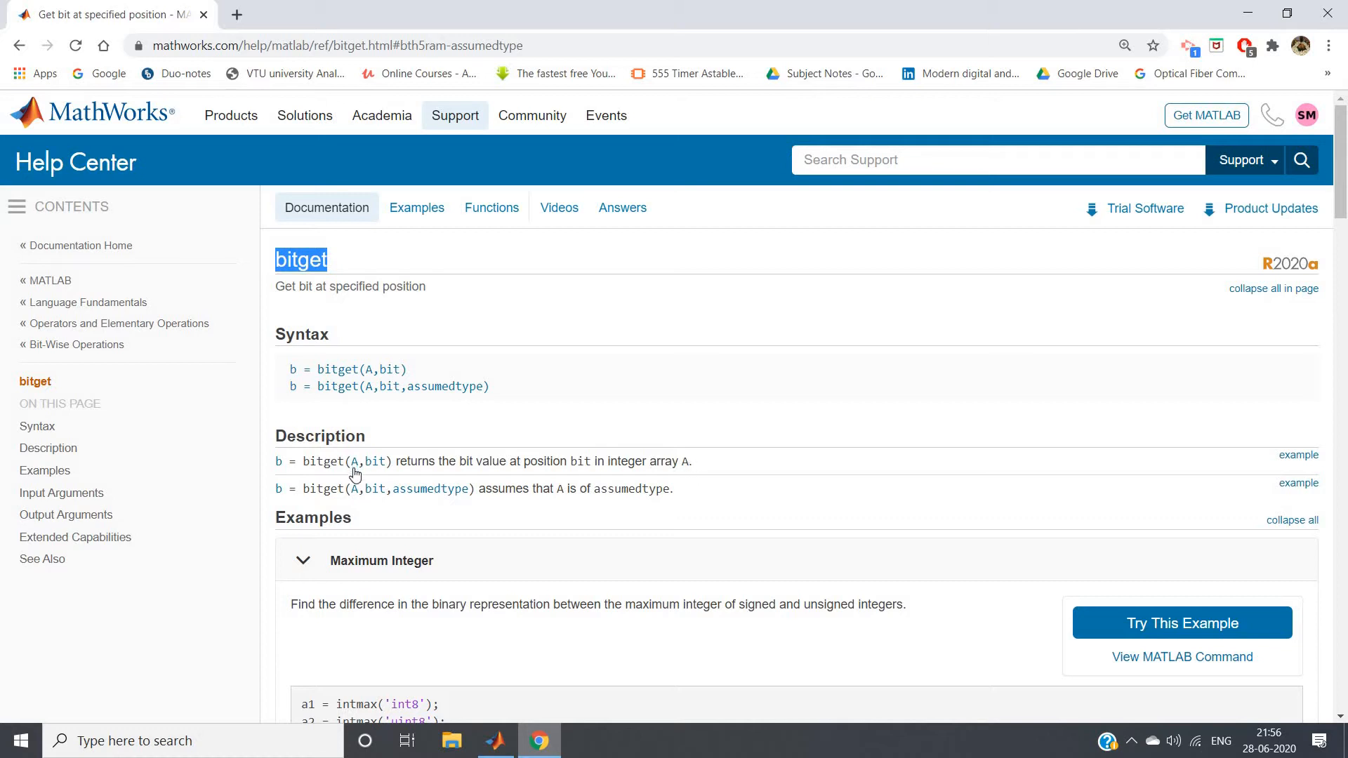
{"action": "mouse_move", "coordinate": [356, 470]}
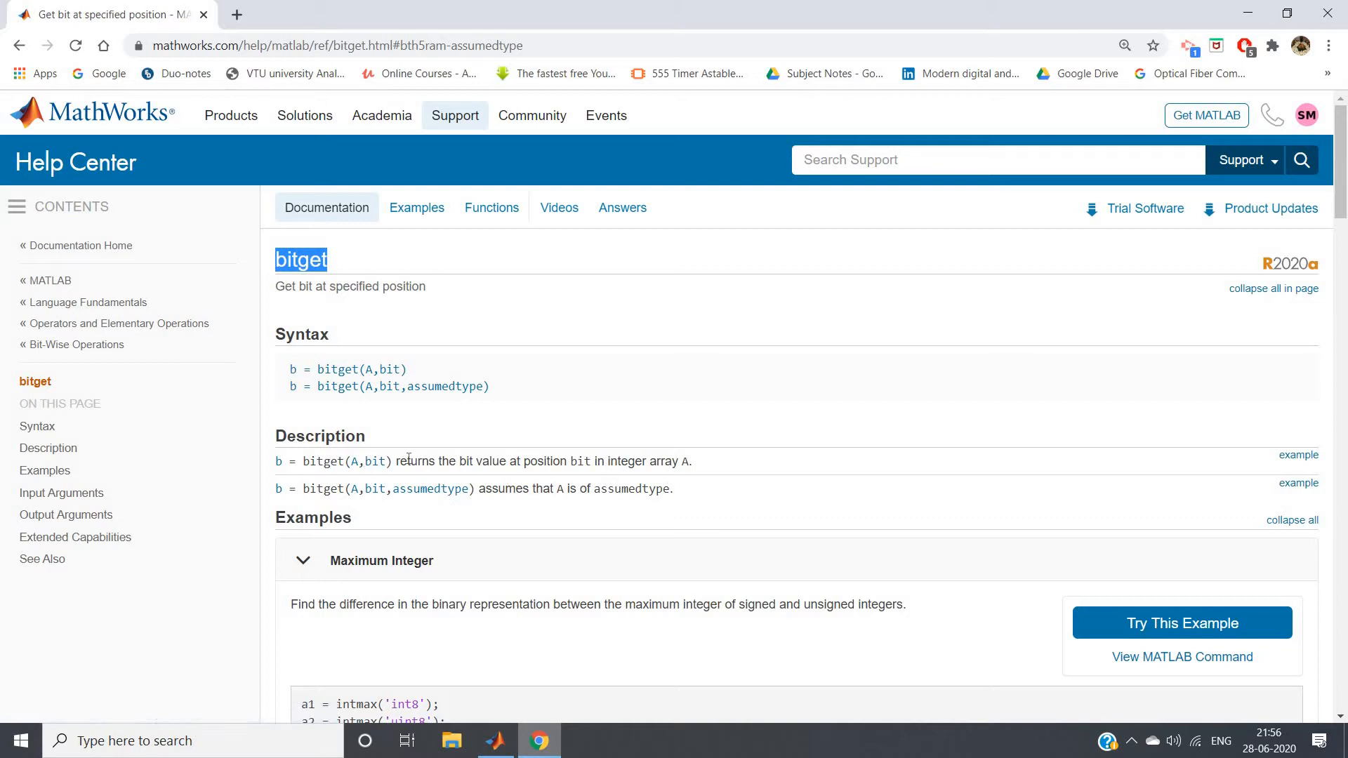
{"action": "mouse_move", "coordinate": [377, 466]}
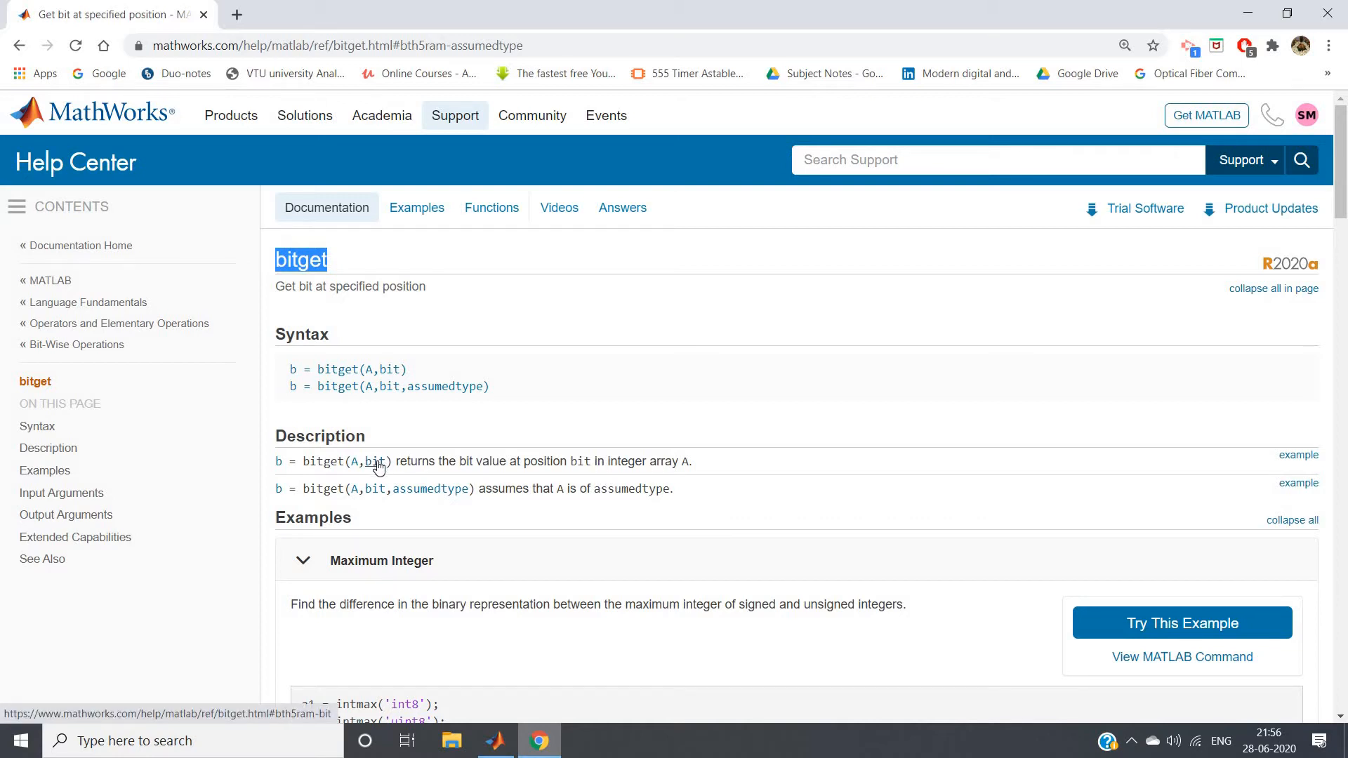
{"action": "mouse_move", "coordinate": [351, 472]}
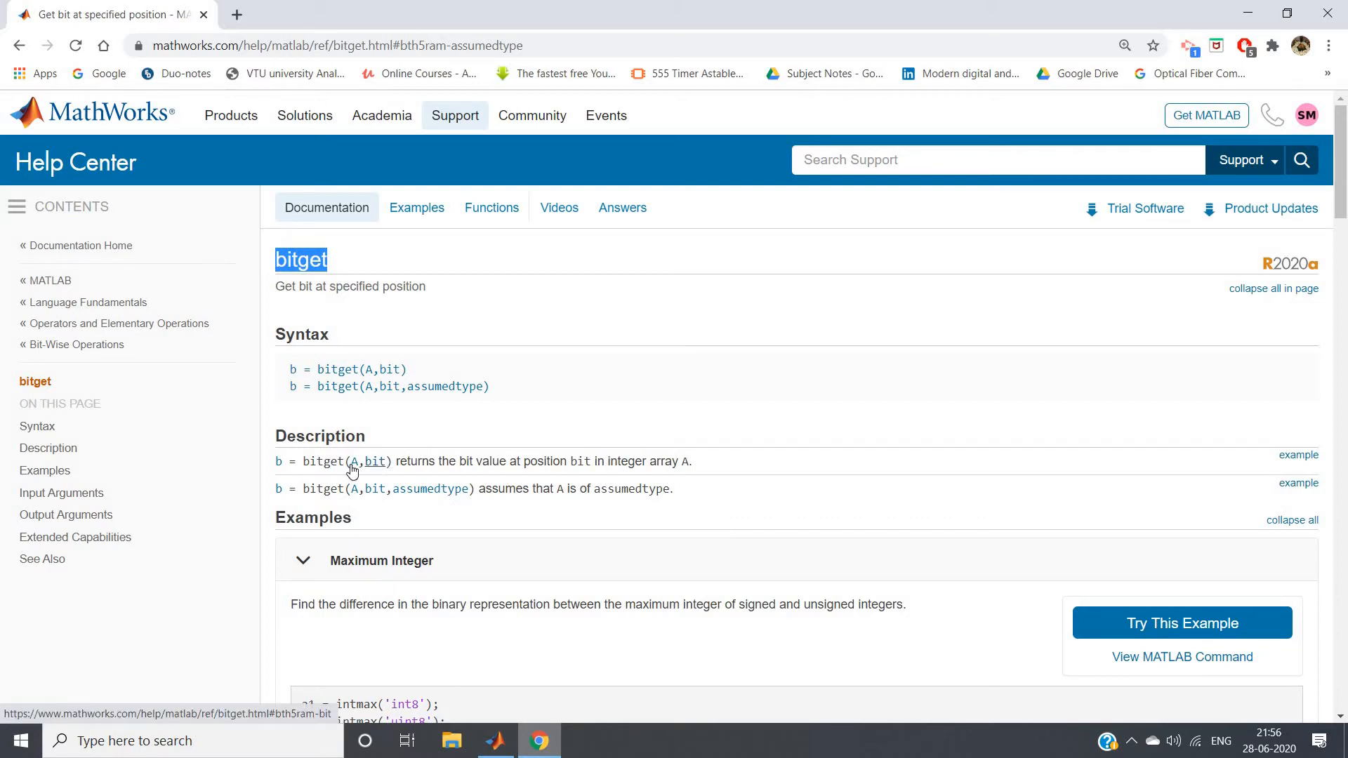
{"action": "mouse_move", "coordinate": [473, 457]}
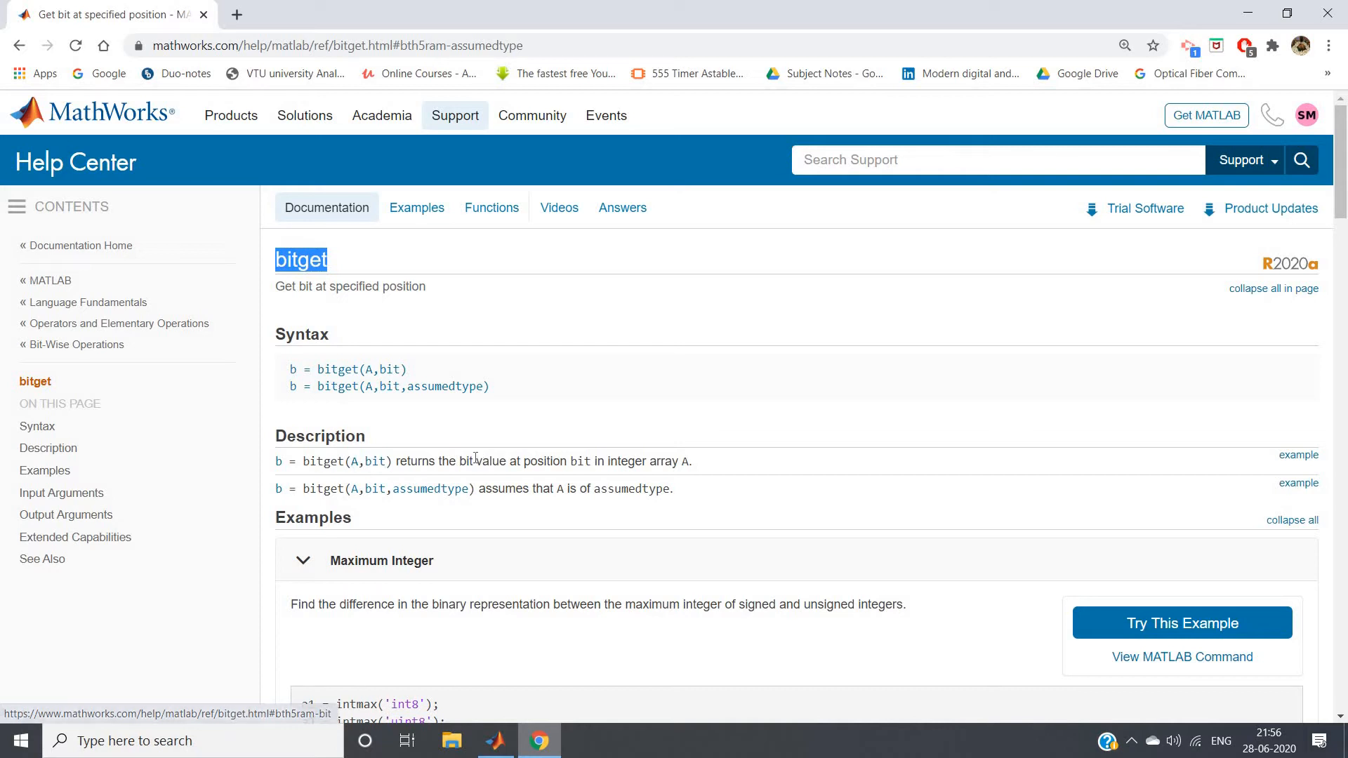
{"action": "mouse_move", "coordinate": [279, 473]}
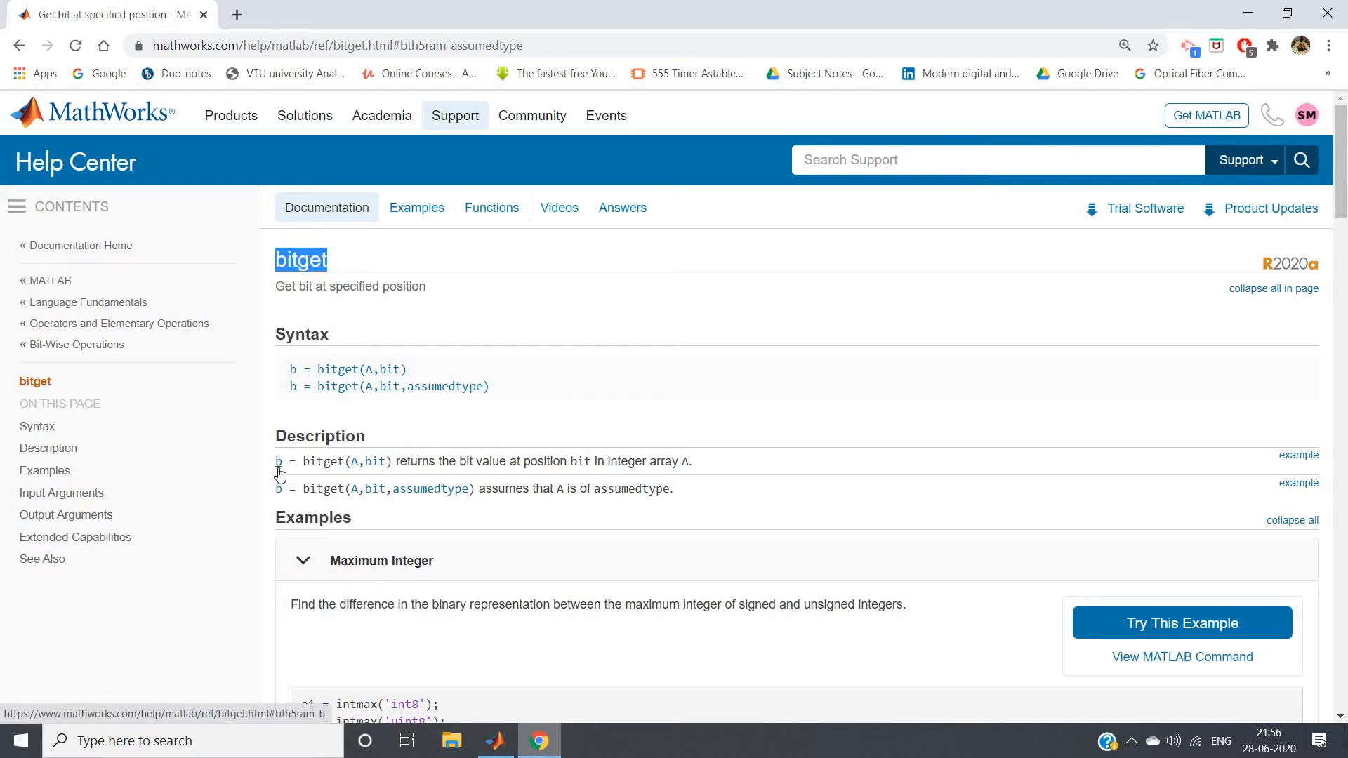
{"action": "mouse_move", "coordinate": [493, 740]}
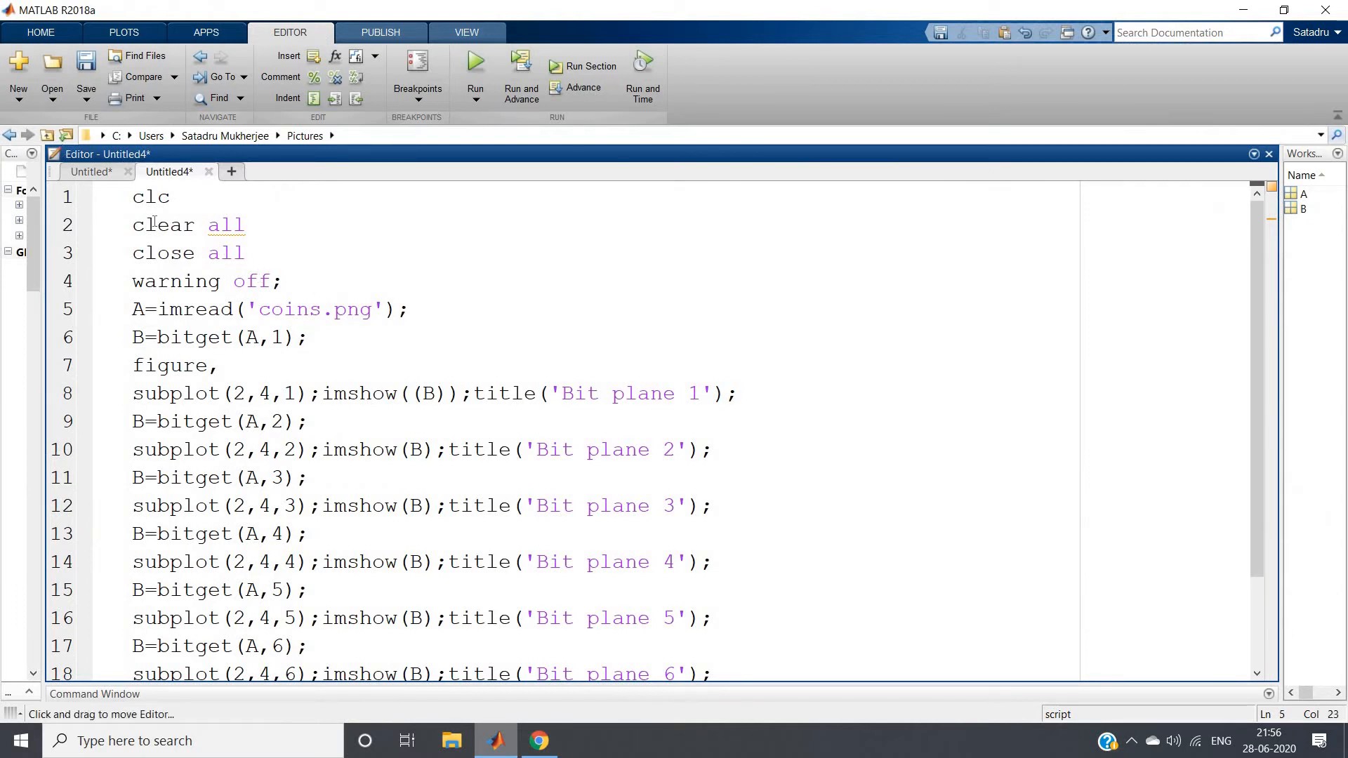
Review the setup lines and the first bitget assignment with bit position 1 for coins.png
{"action": "left_click_drag", "start_coordinate": [132, 197], "coordinate": [267, 281]}
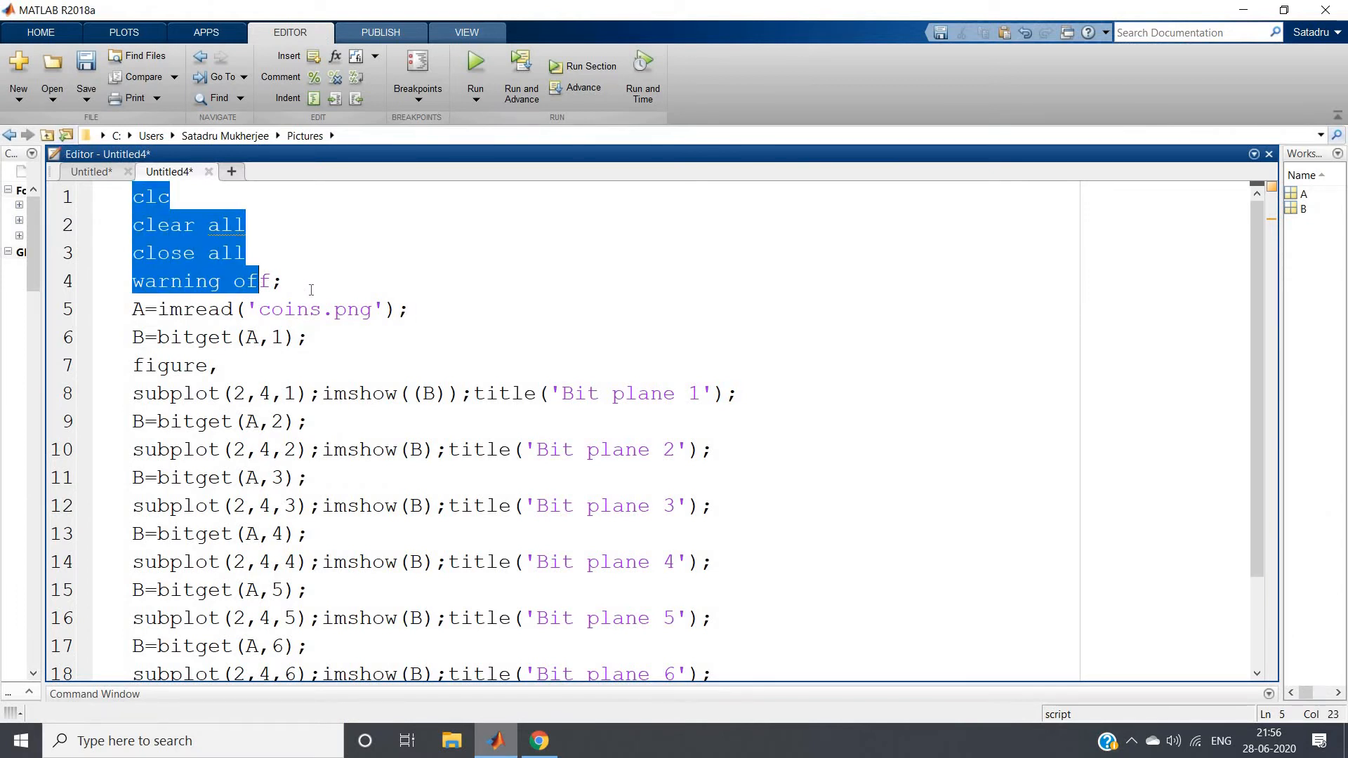
{"action": "left_click", "coordinate": [284, 280]}
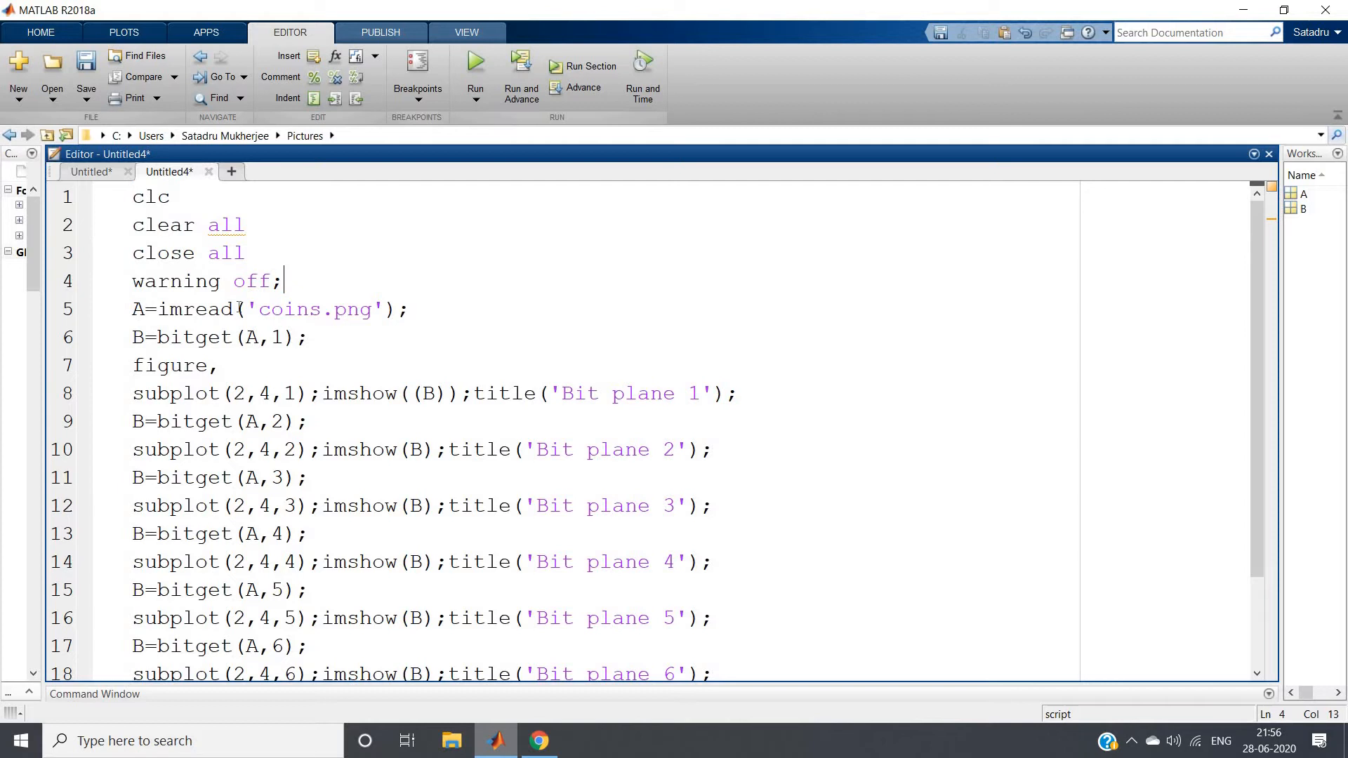
{"action": "triple_click", "coordinate": [267, 309]}
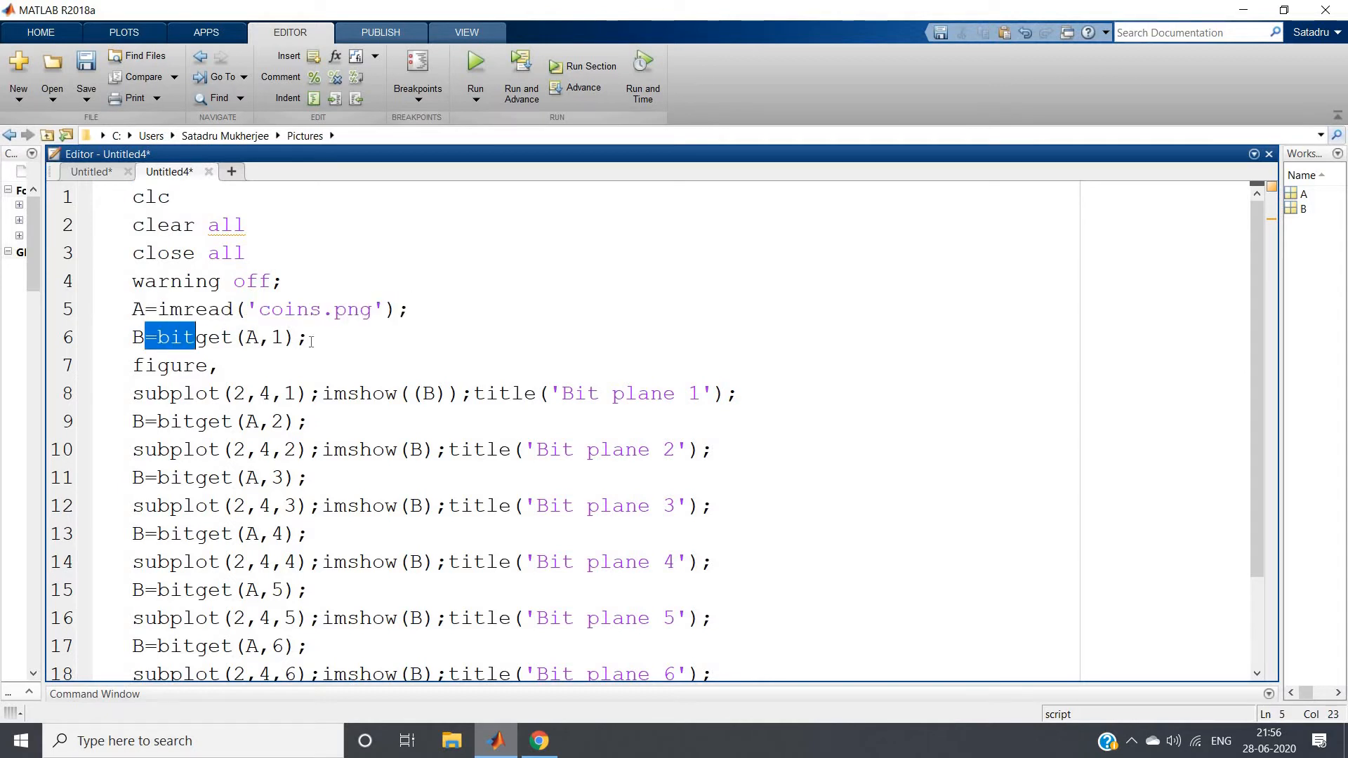
{"action": "left_click", "coordinate": [248, 337]}
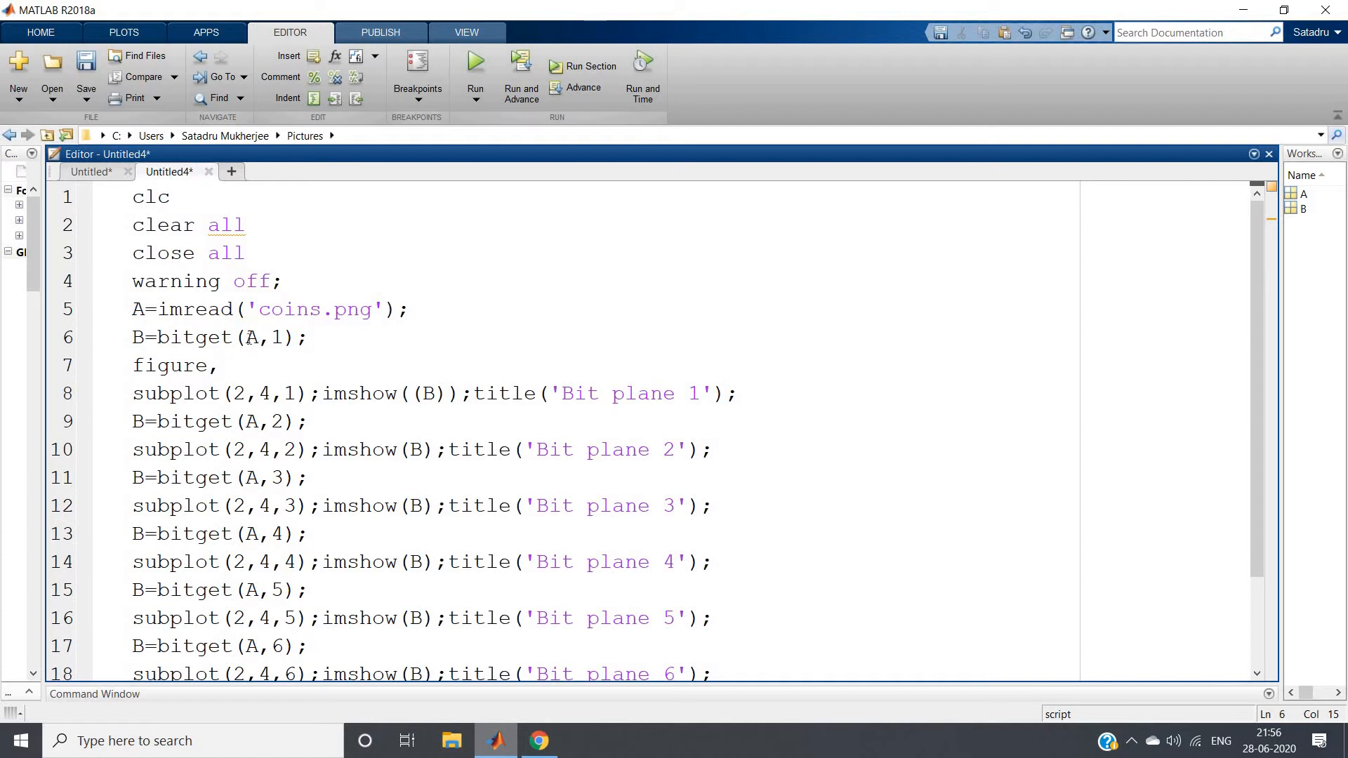
{"action": "double_click", "coordinate": [275, 337]}
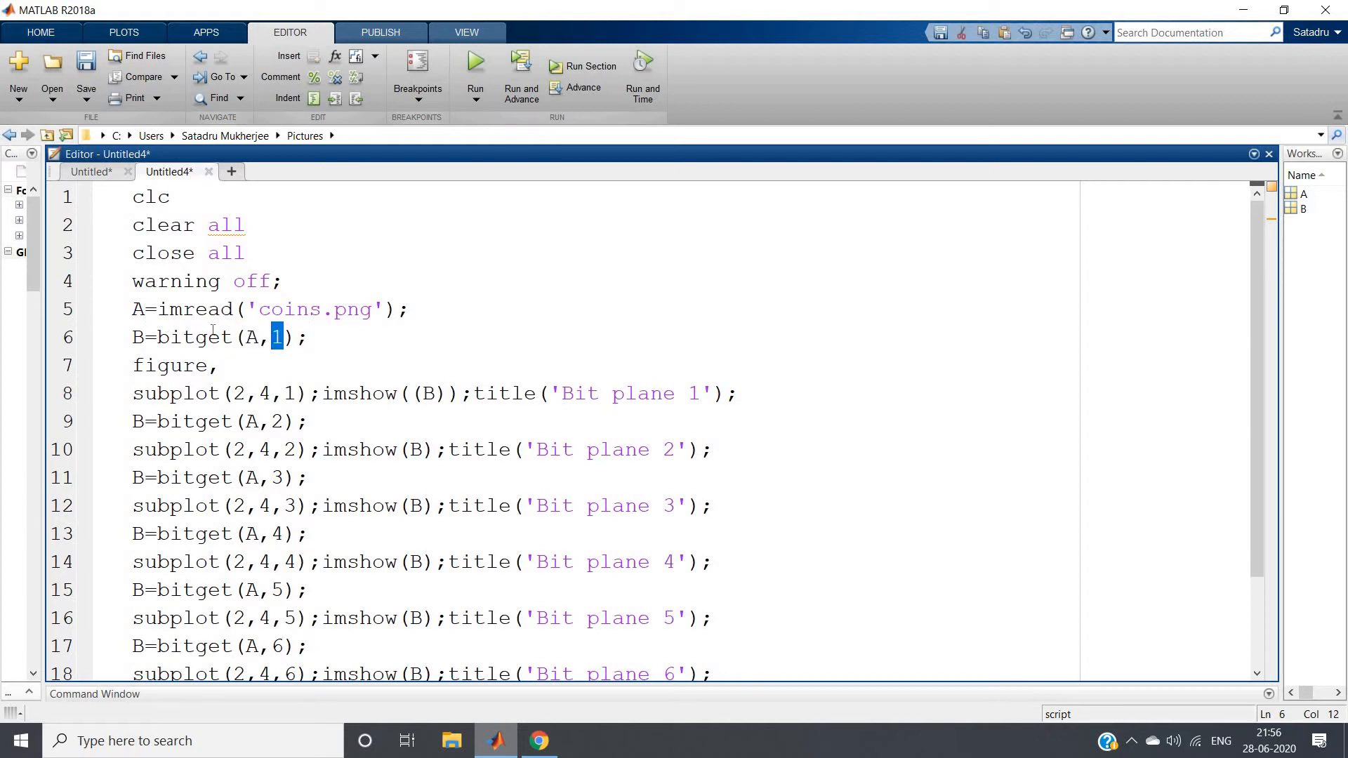
Review the figure and subplot/imshow lines for the eight Bit plane panels in the 2×4 grid
{"action": "left_click", "coordinate": [285, 337]}
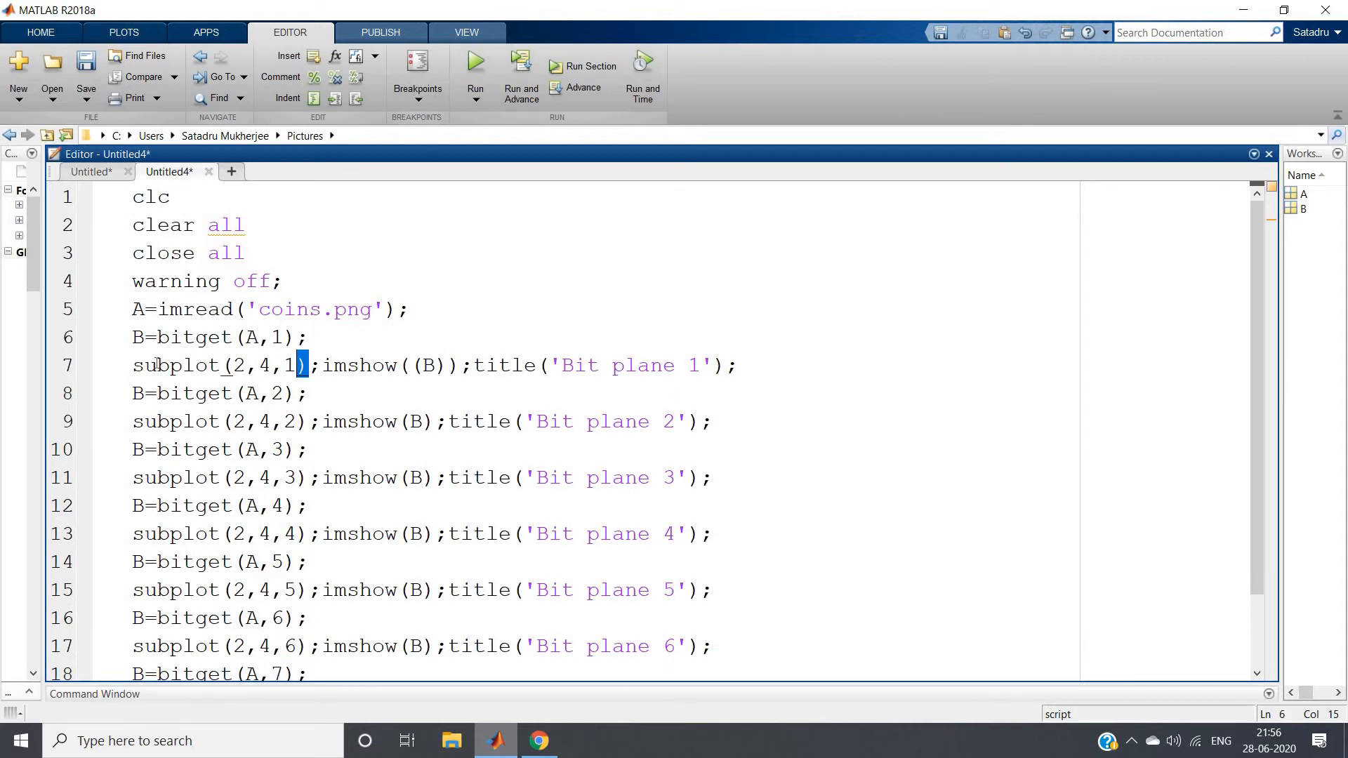
{"action": "double_click", "coordinate": [397, 365]}
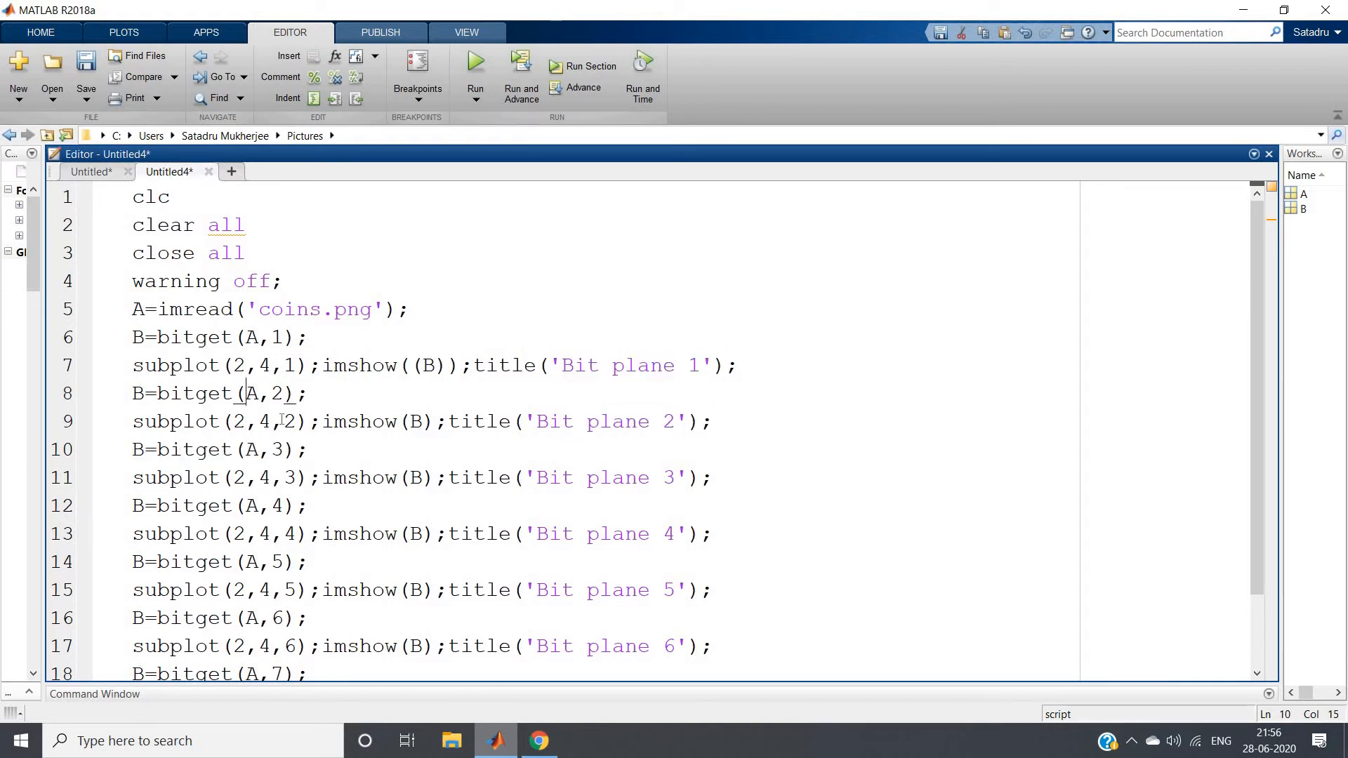
{"action": "double_click", "coordinate": [270, 449]}
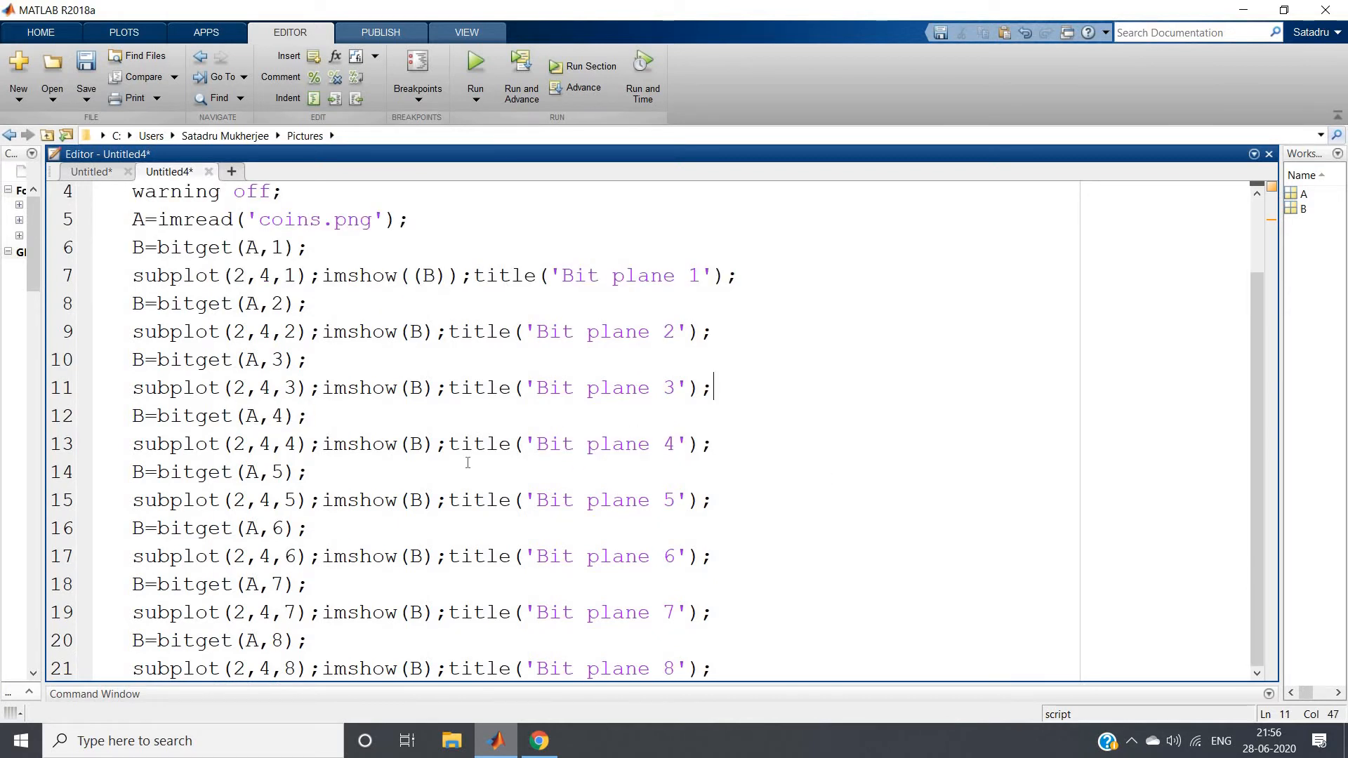
{"action": "scroll", "scroll_direction": "up", "scroll_amount": 3}
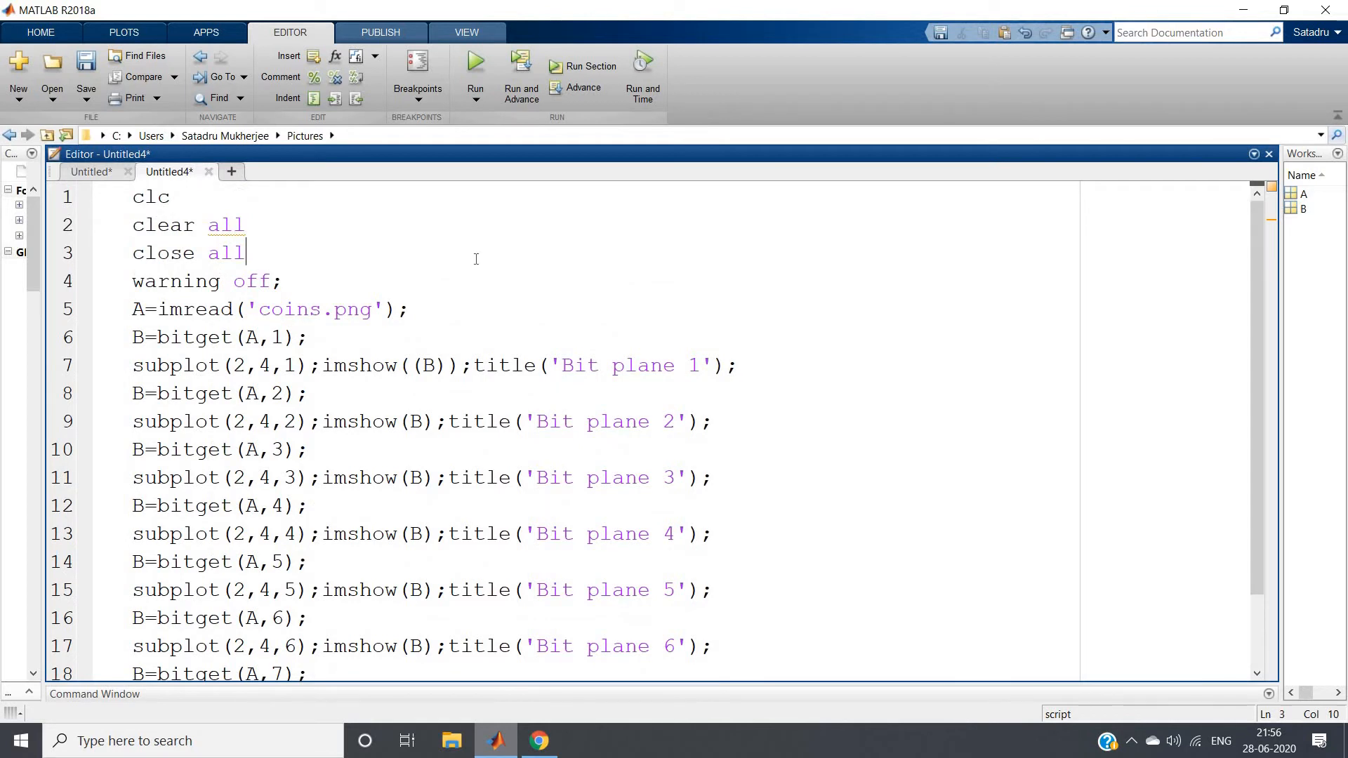
{"action": "right_click", "coordinate": [477, 274]}
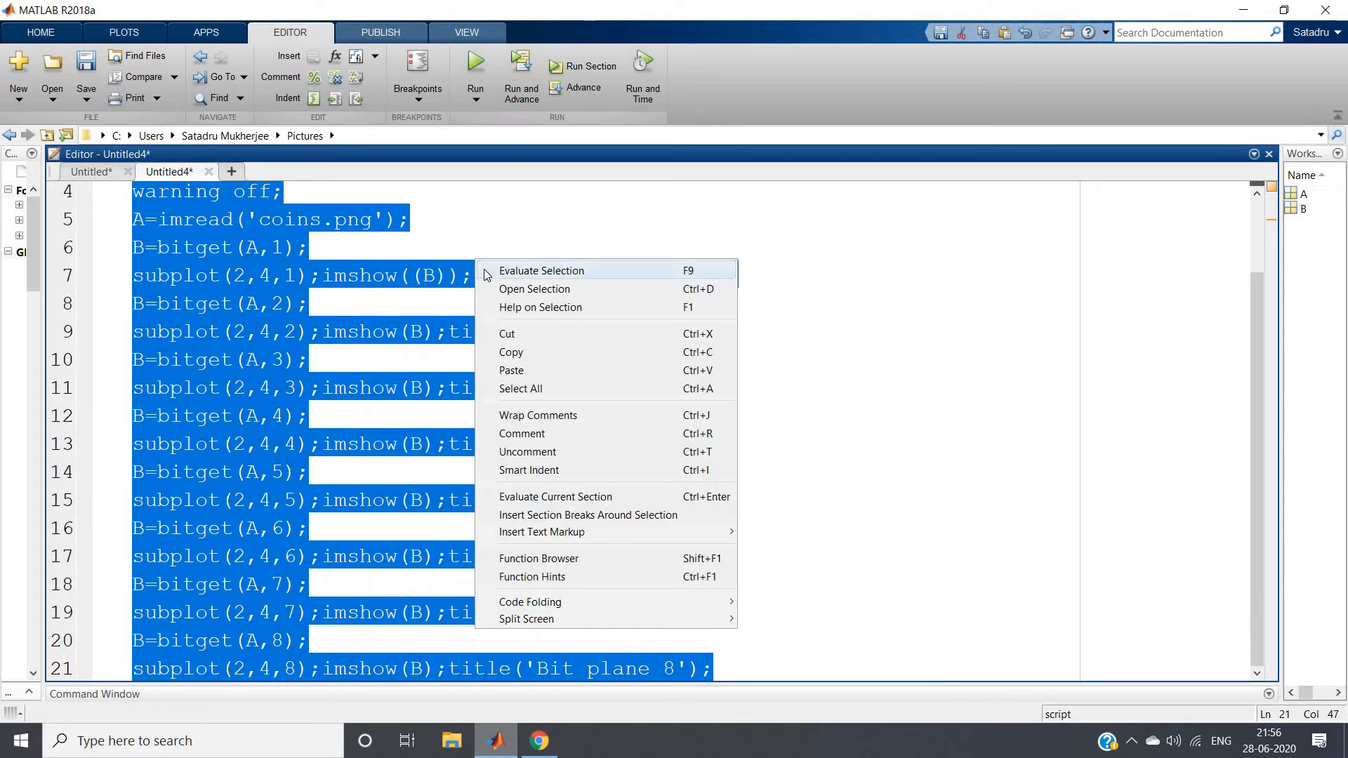
{"action": "left_click", "coordinate": [541, 271]}
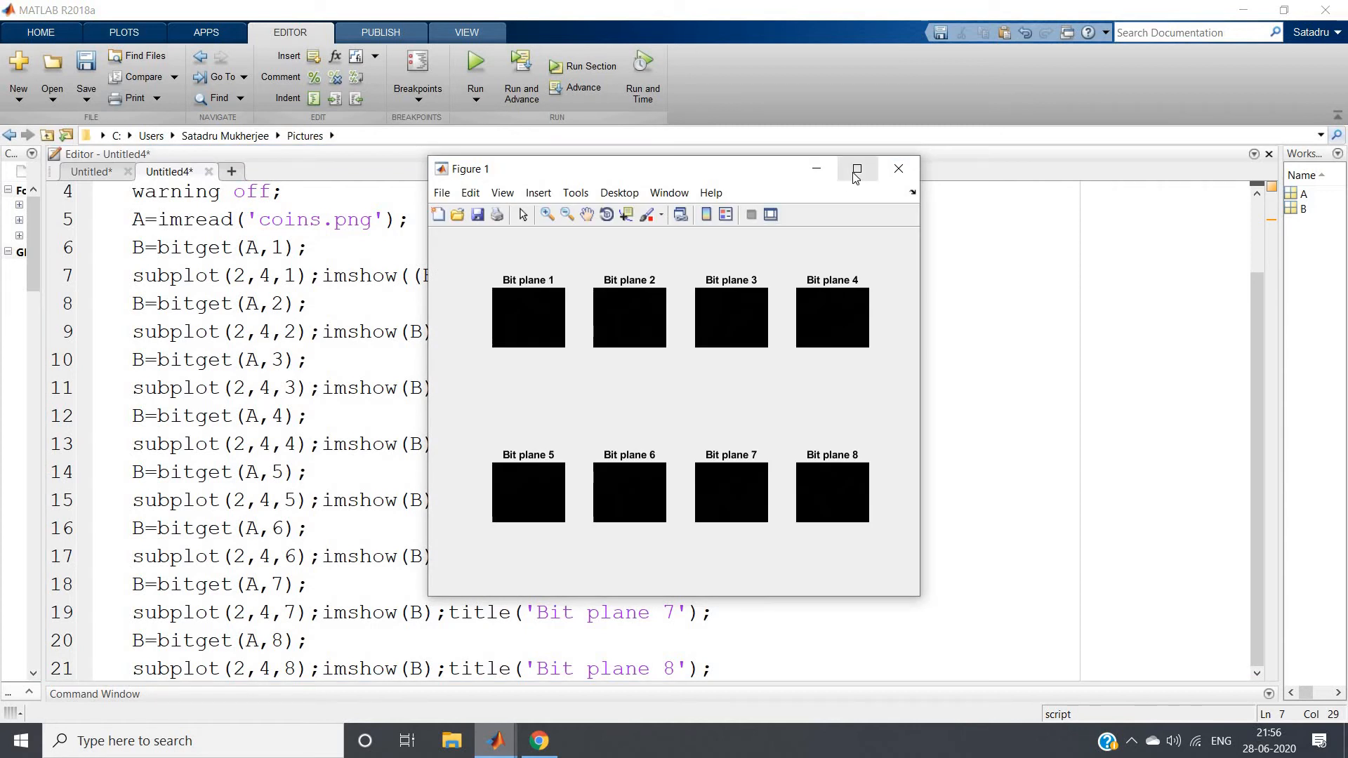
{"action": "left_click", "coordinate": [856, 168]}
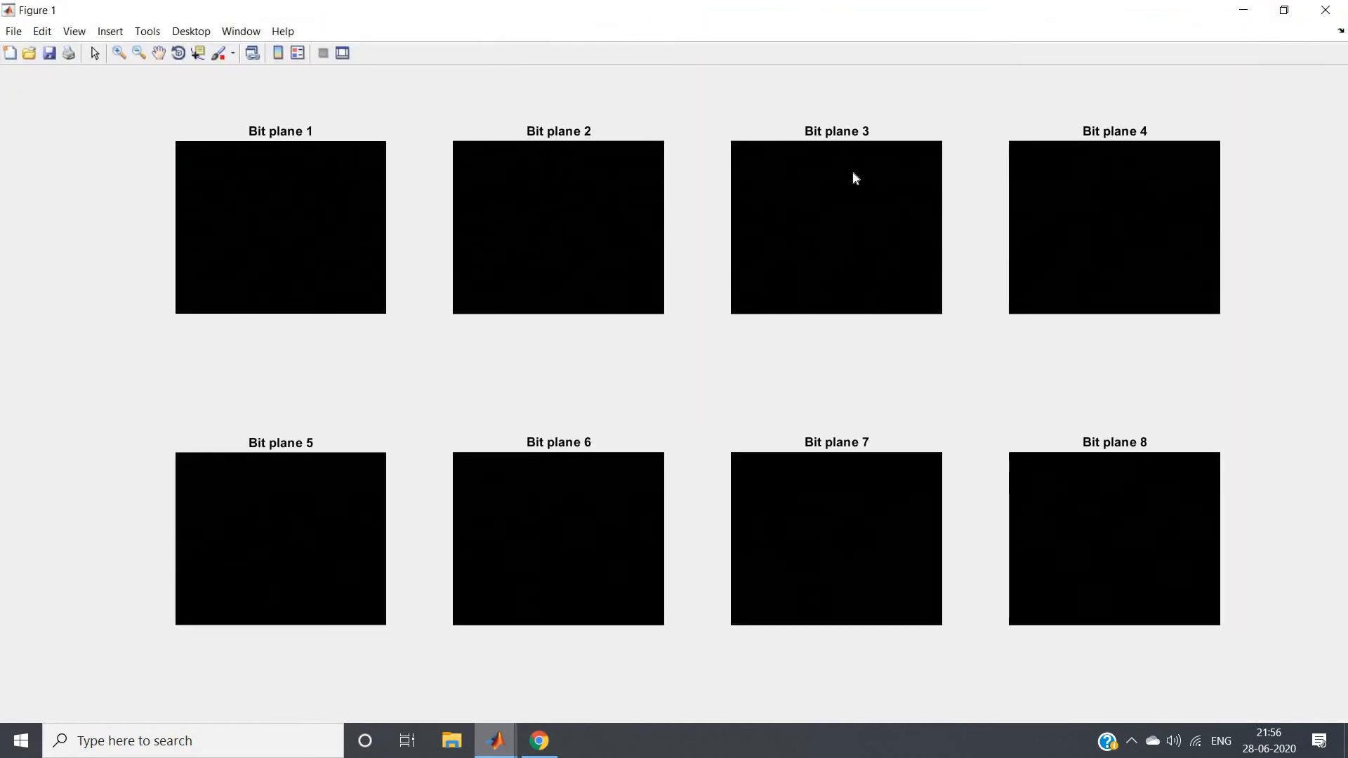
{"action": "mouse_move", "coordinate": [164, 507]}
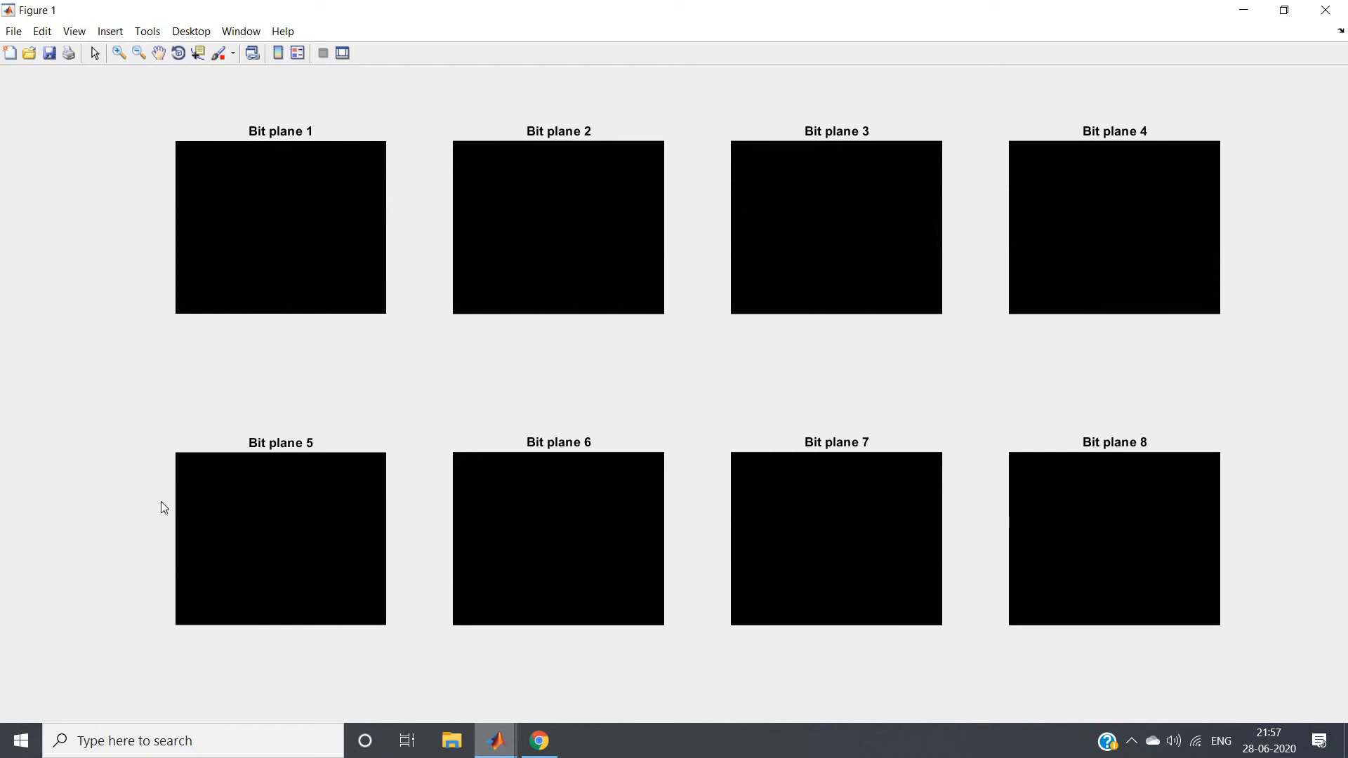
{"action": "mouse_move", "coordinate": [682, 340]}
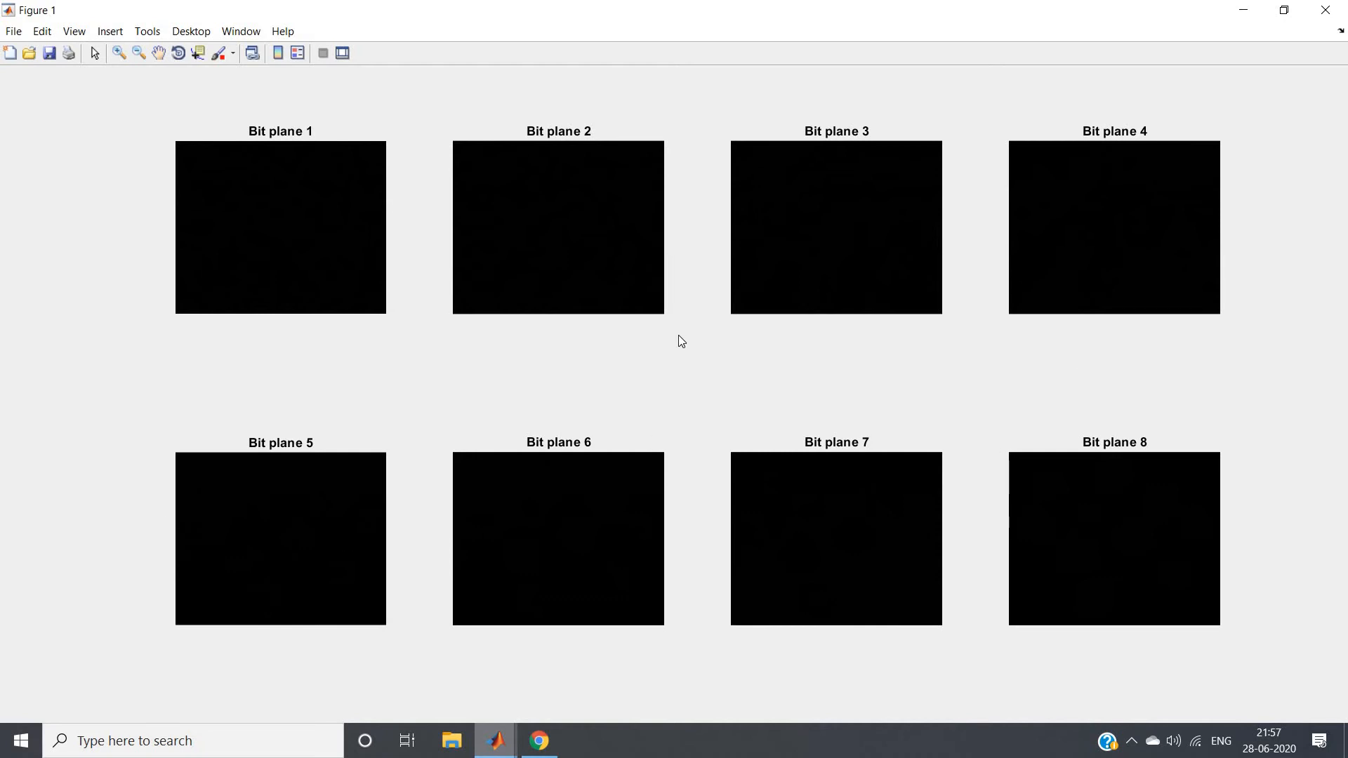
{"action": "mouse_move", "coordinate": [638, 215]}
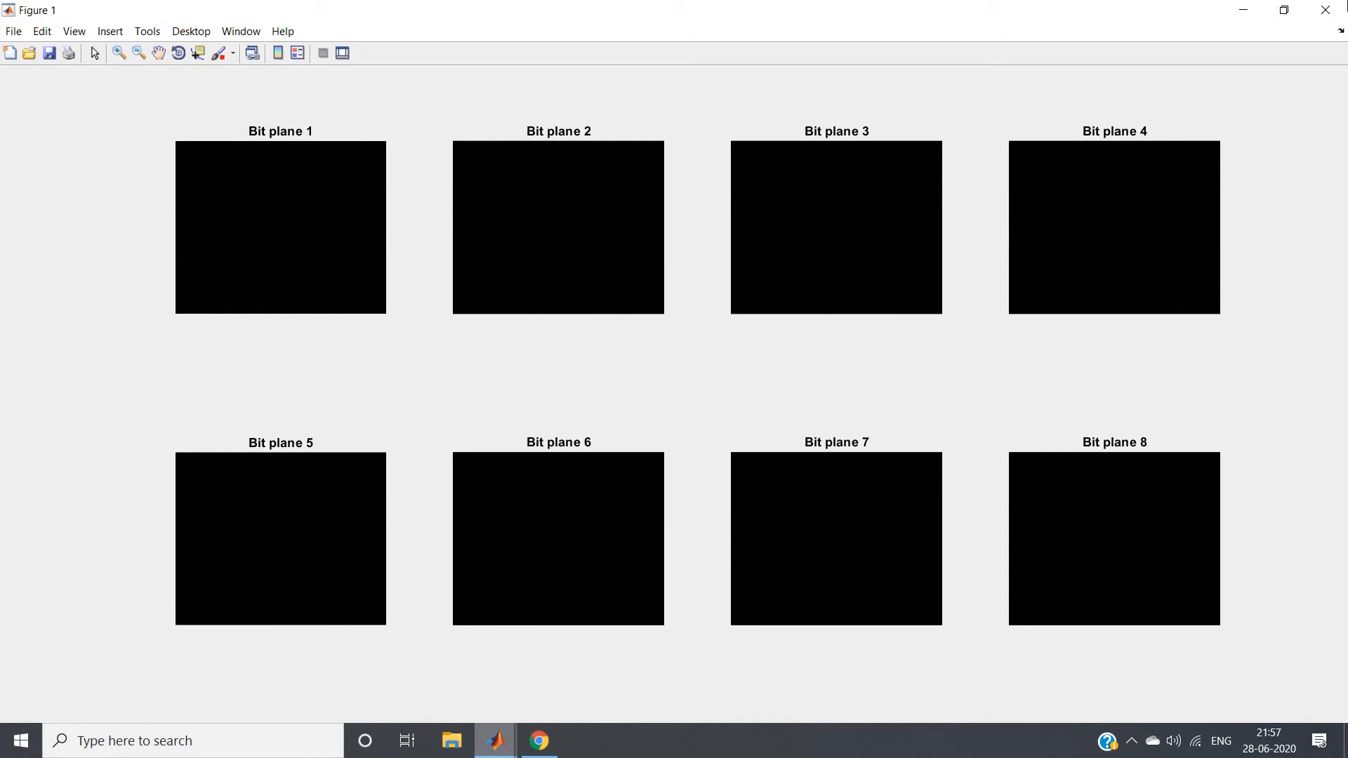
{"action": "left_click", "coordinate": [495, 740]}
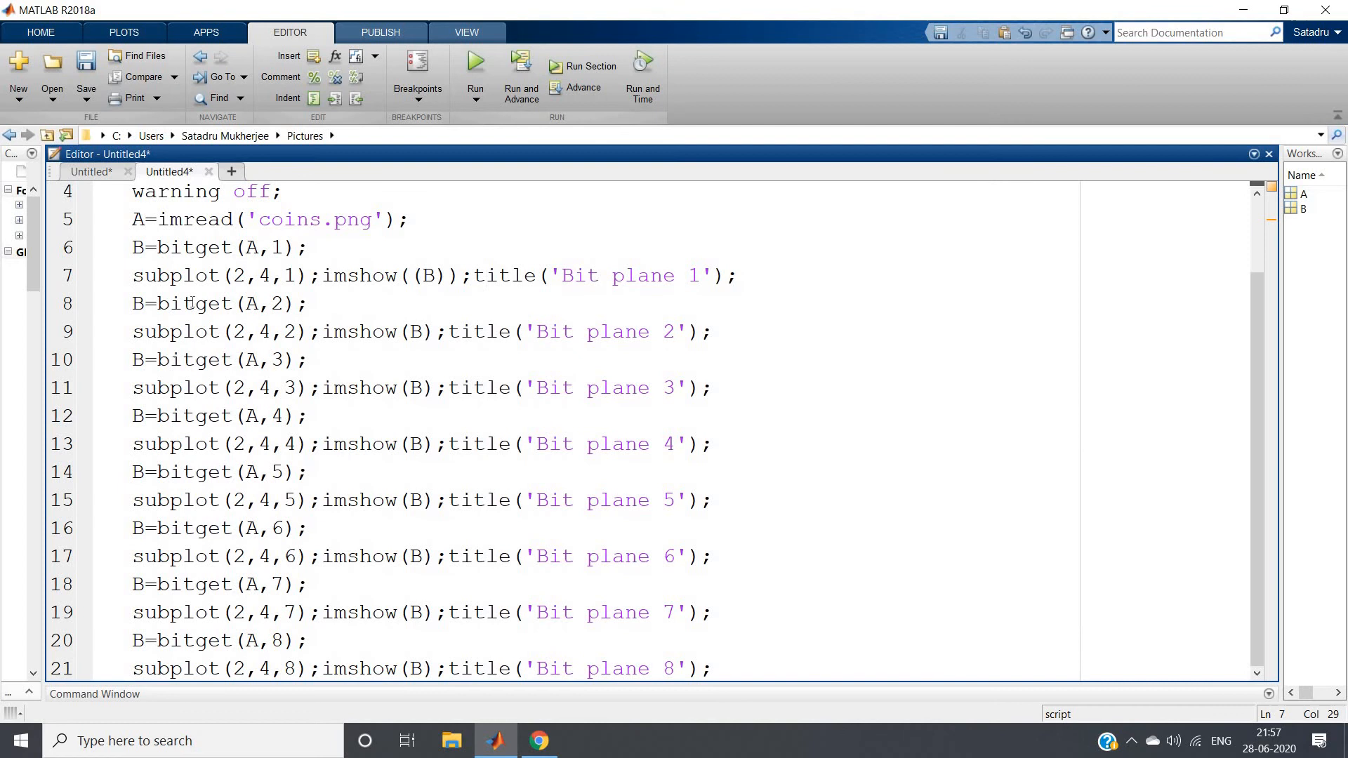
Add A=double(A) after the imread line so coins.png is converted to double first
{"action": "double_click", "coordinate": [192, 303]}
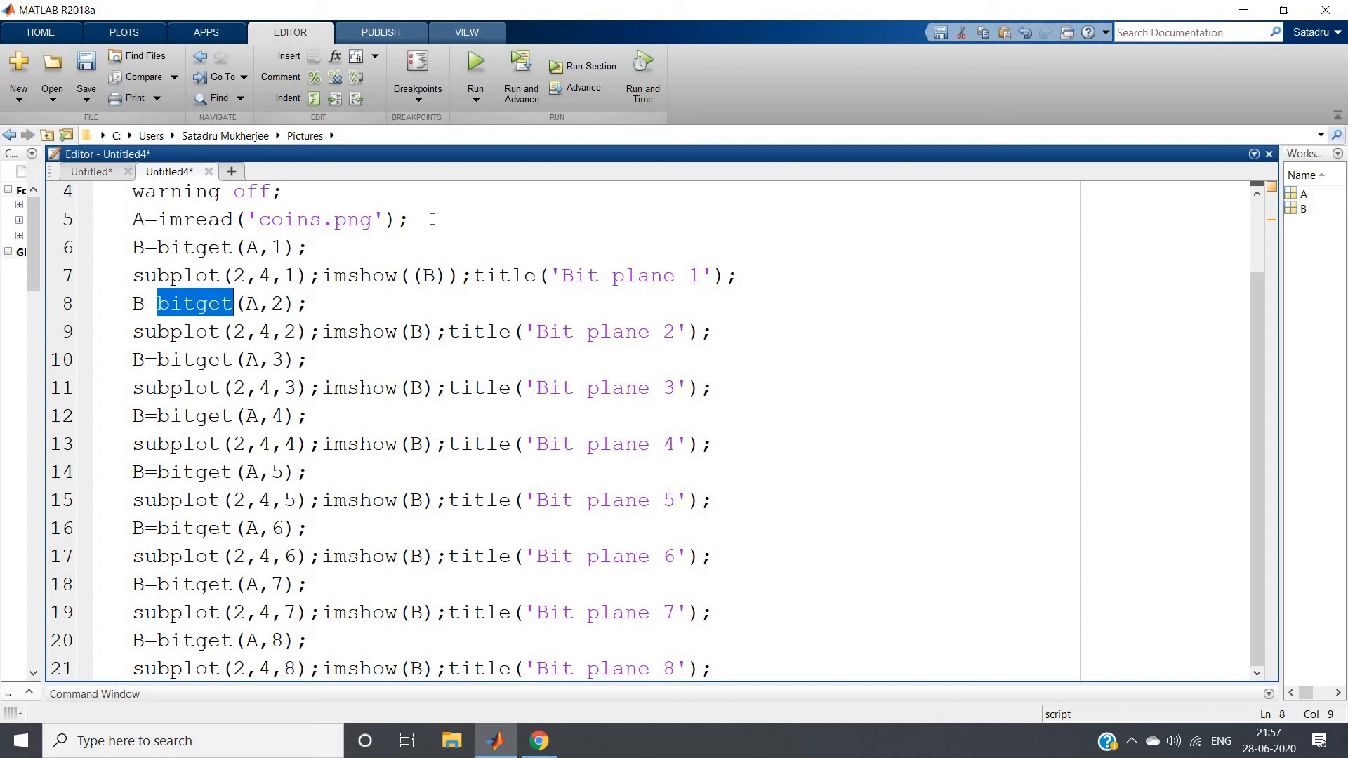
{"action": "type", "text": "A"}
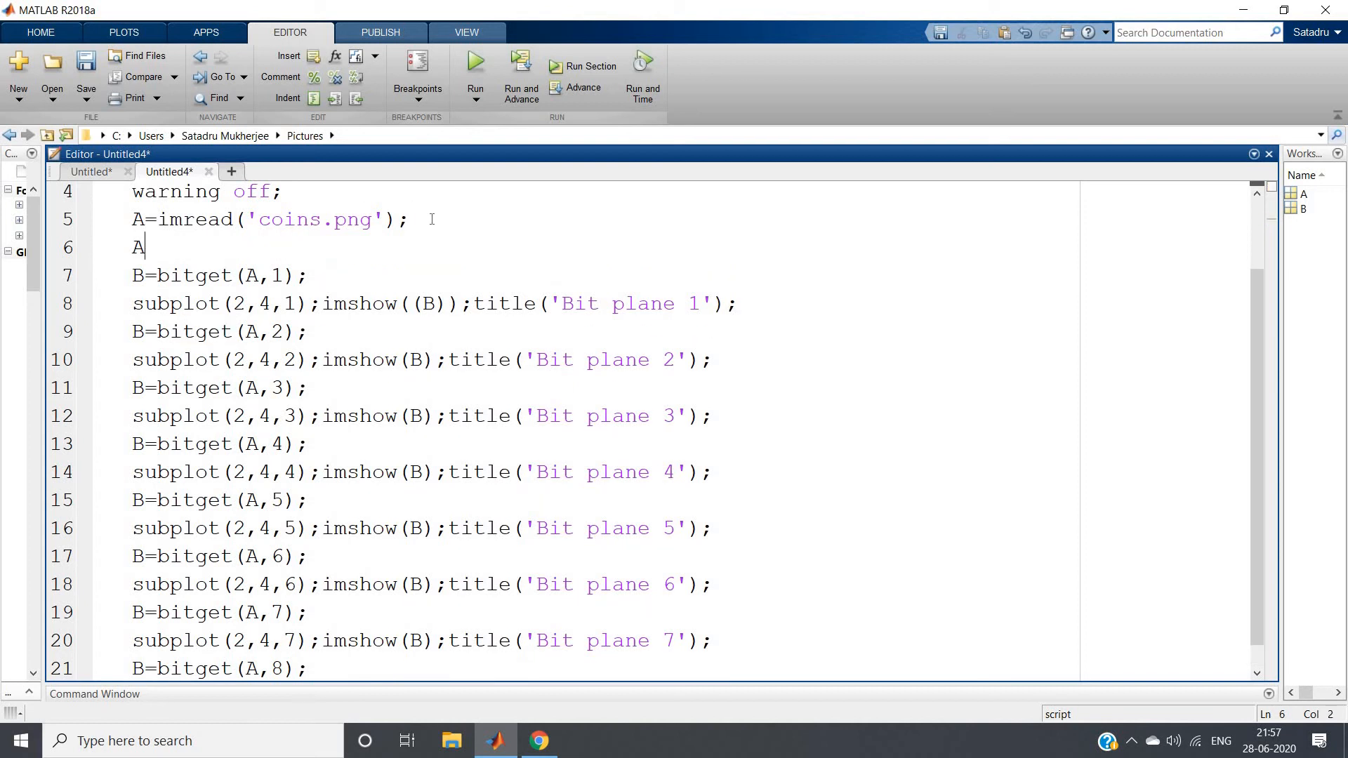
{"action": "type", "text": "=double(A);"}
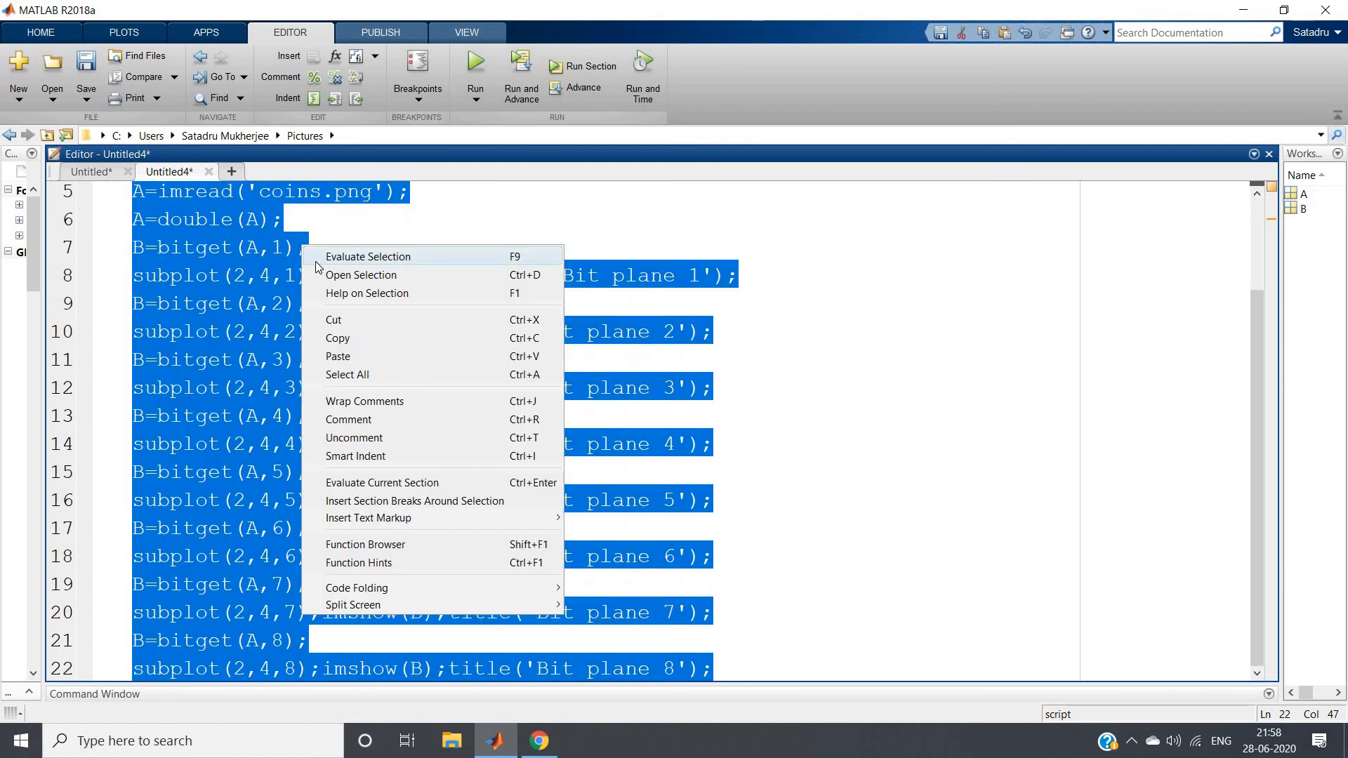
{"action": "left_click", "coordinate": [367, 256]}
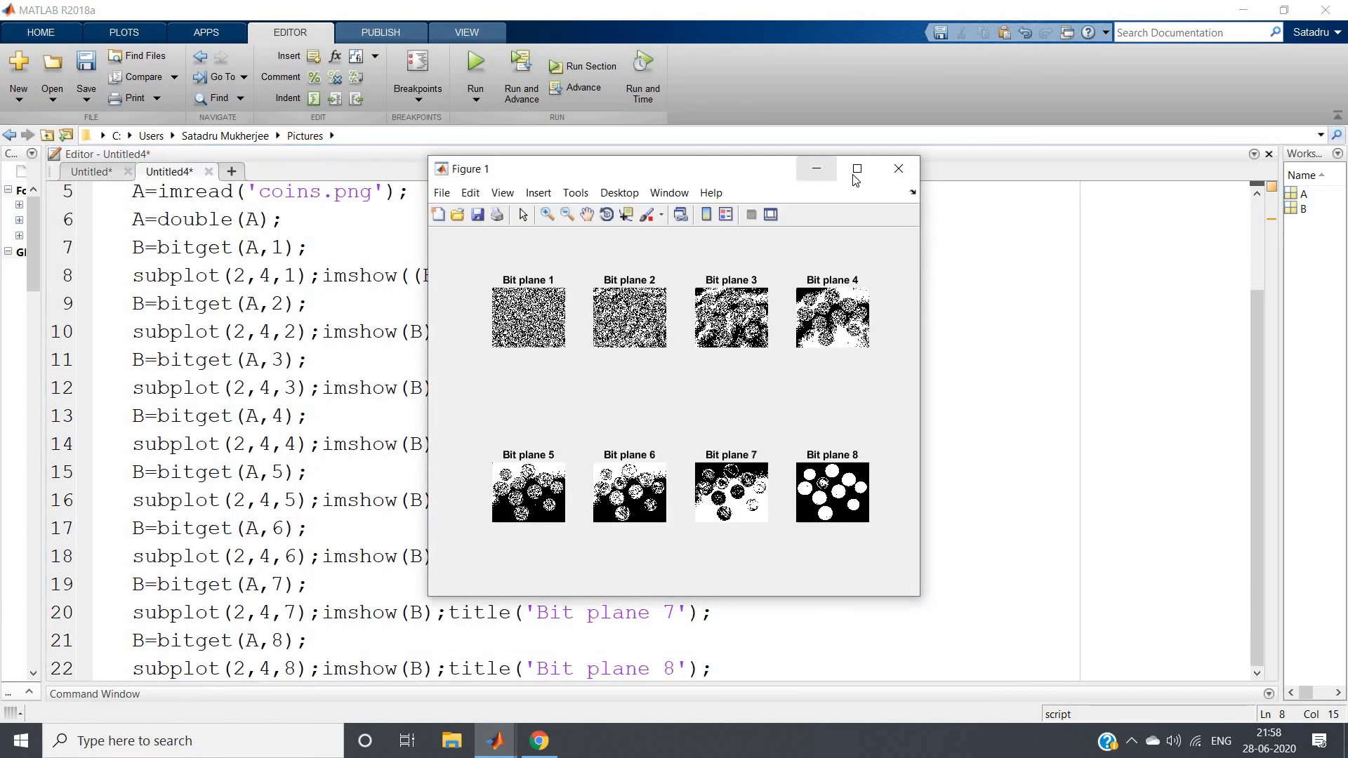
{"action": "left_click", "coordinate": [857, 168]}
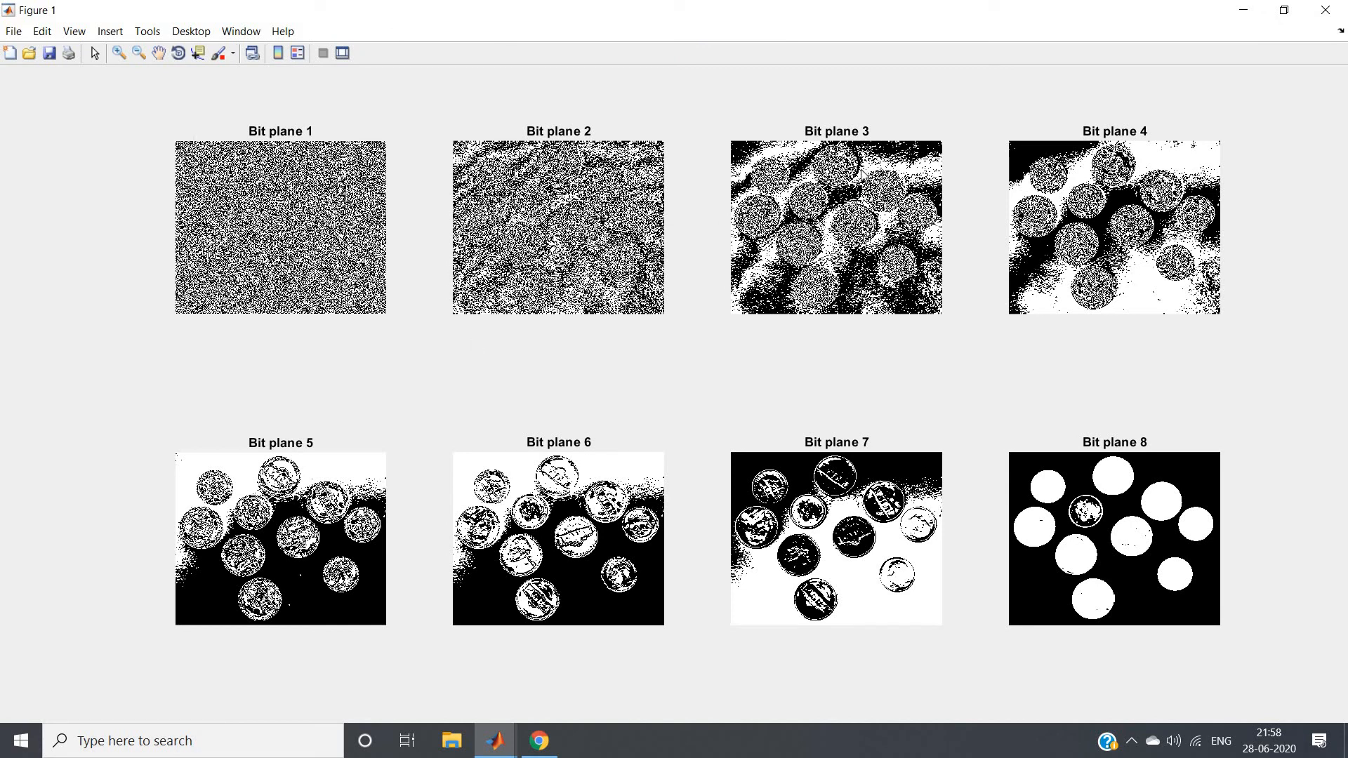
{"action": "mouse_move", "coordinate": [389, 534]}
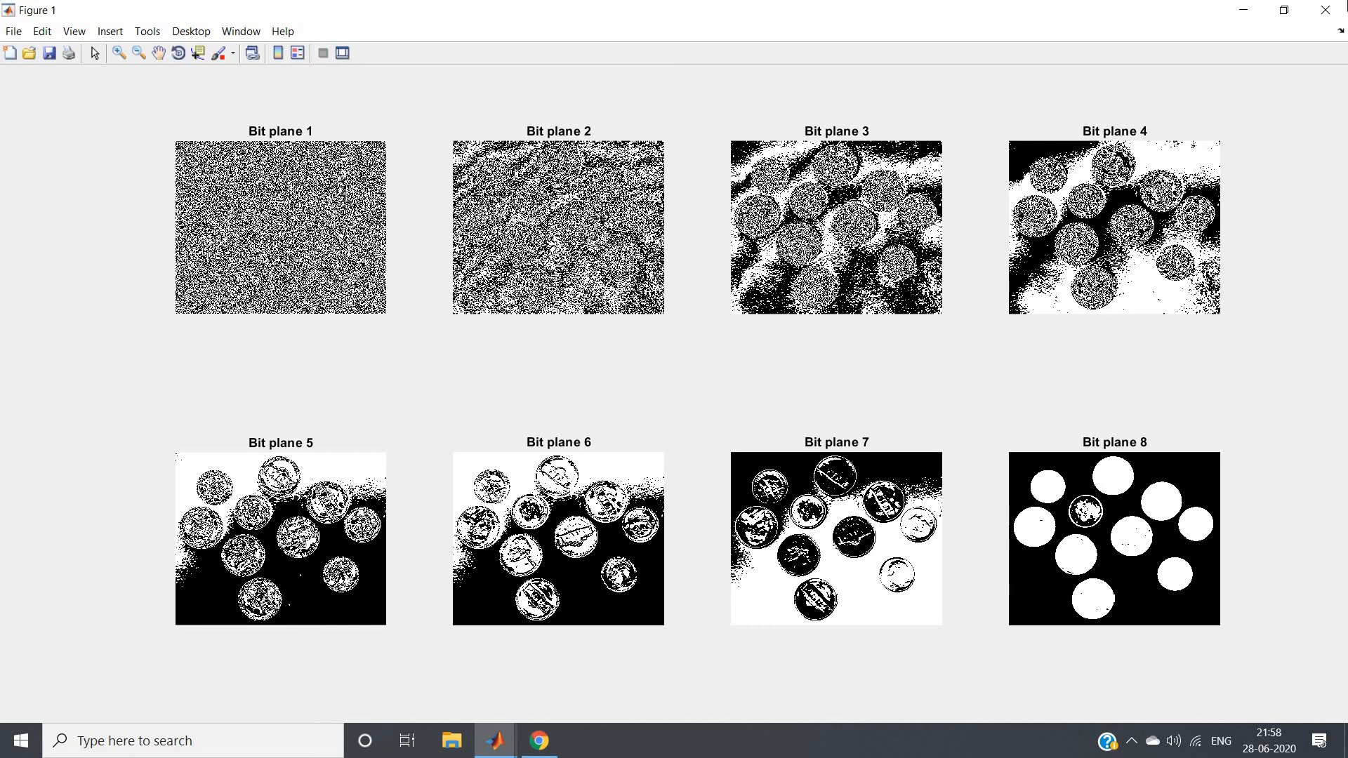
{"action": "left_click", "coordinate": [494, 740]}
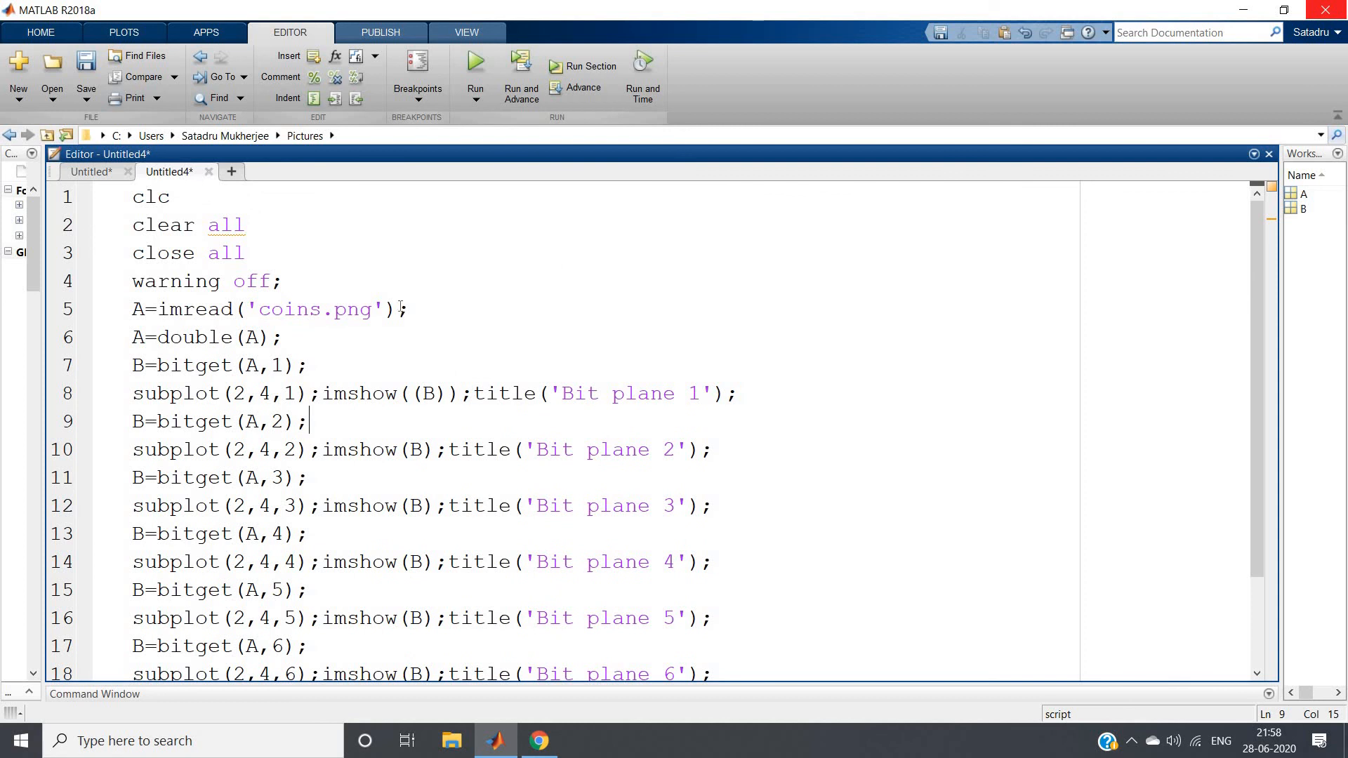
Select the whole bit-plane script from clc through the Bit plane 8 subplot line
{"action": "double_click", "coordinate": [325, 309]}
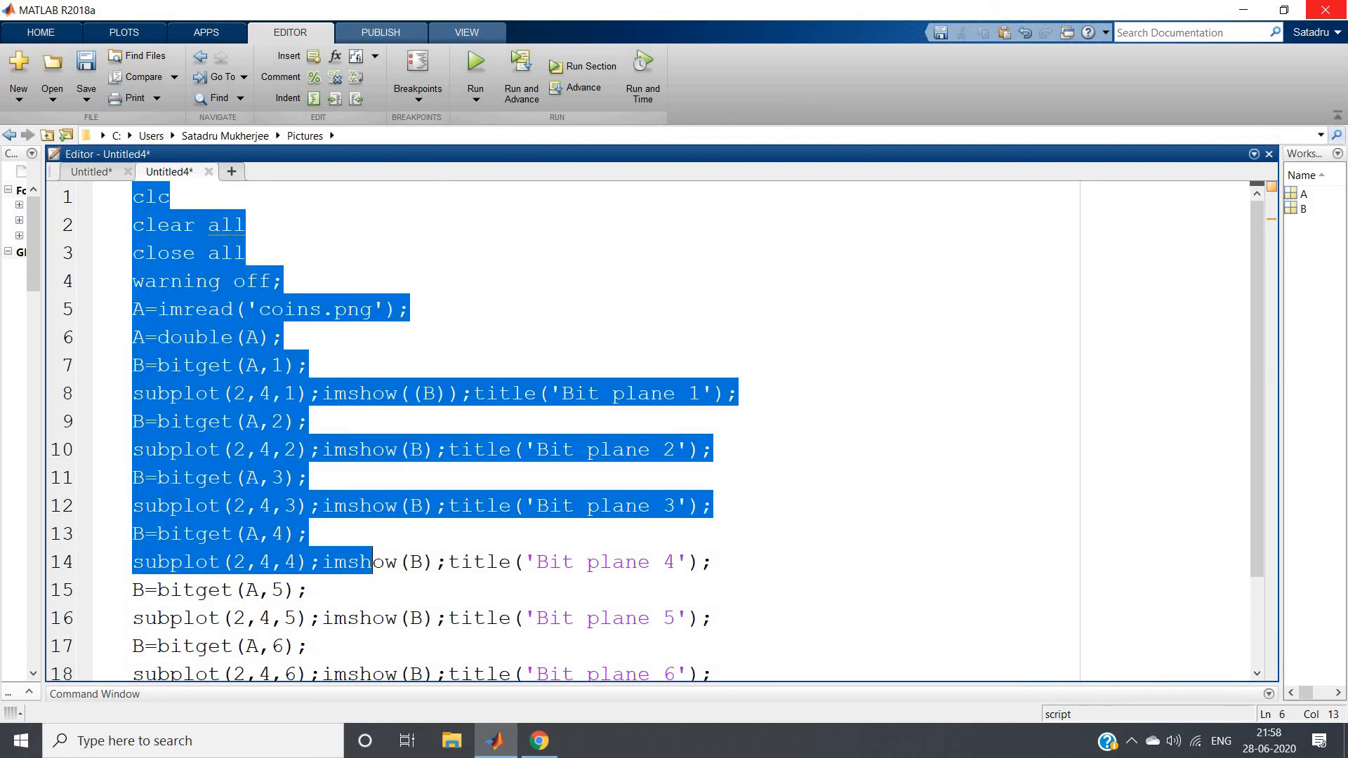
{"action": "scroll", "scroll_direction": "down", "scroll_amount": 3}
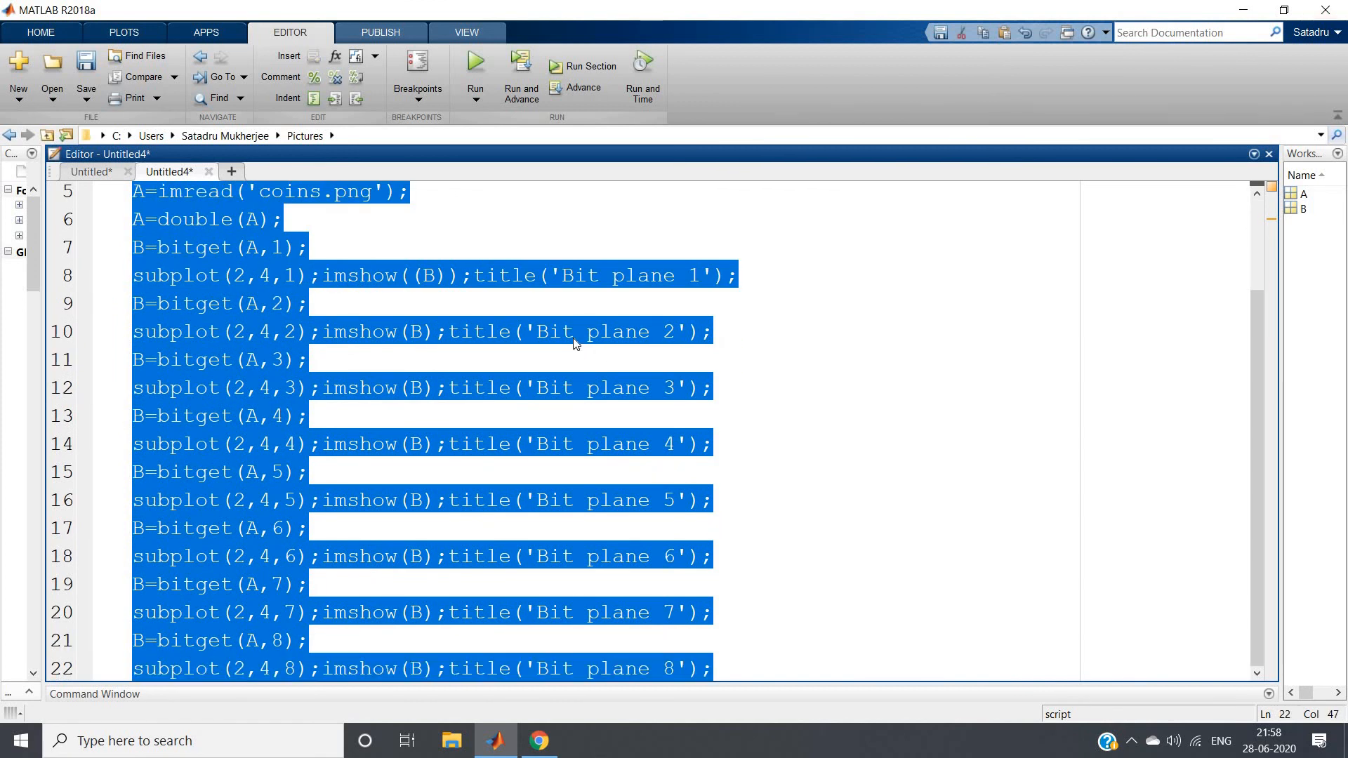